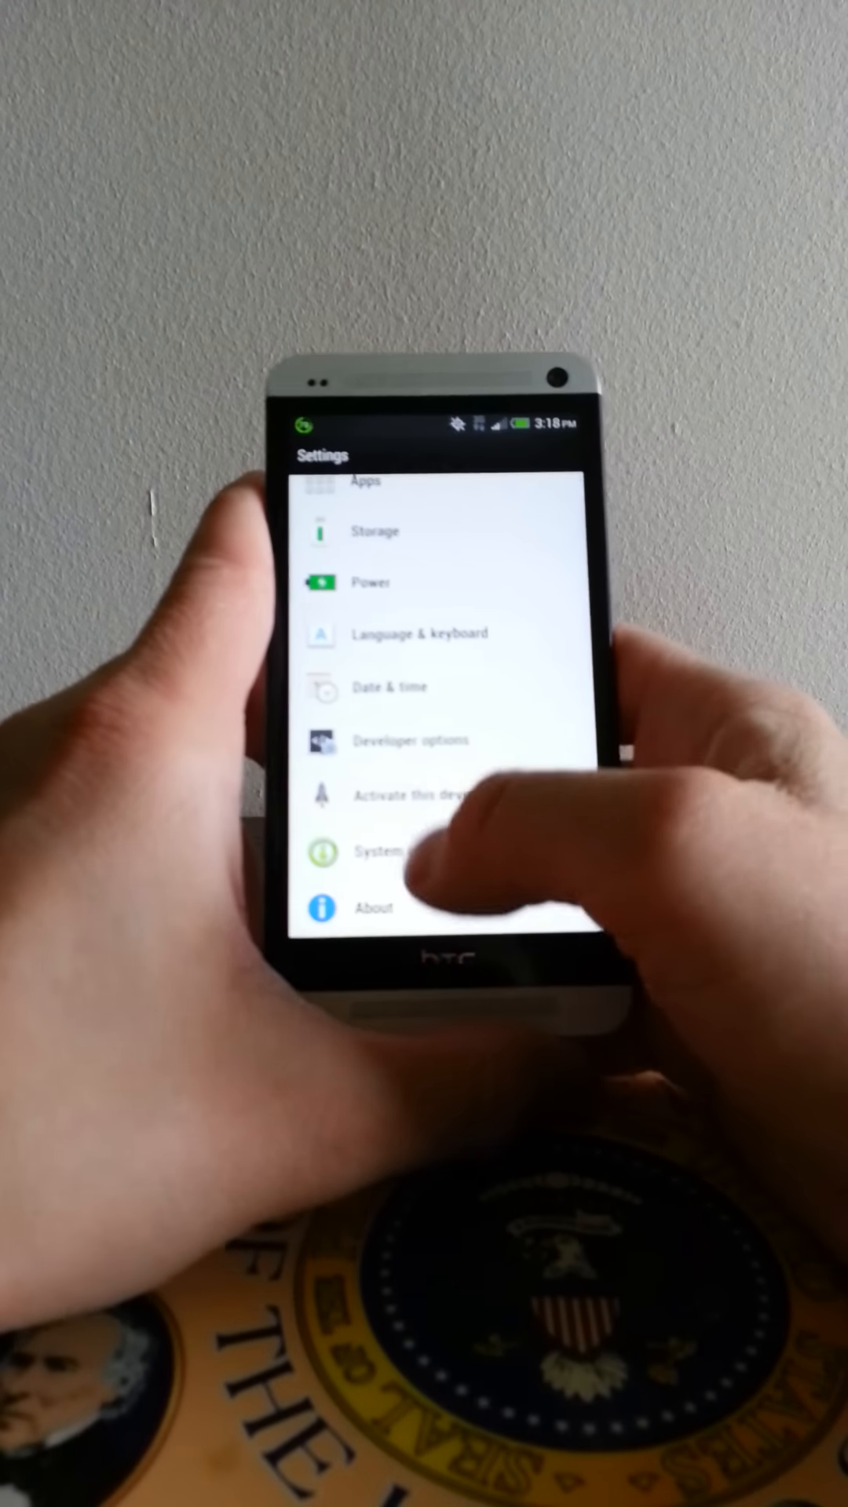
- In Sound settings, choose a dial pad touch tone option
click(384, 854)
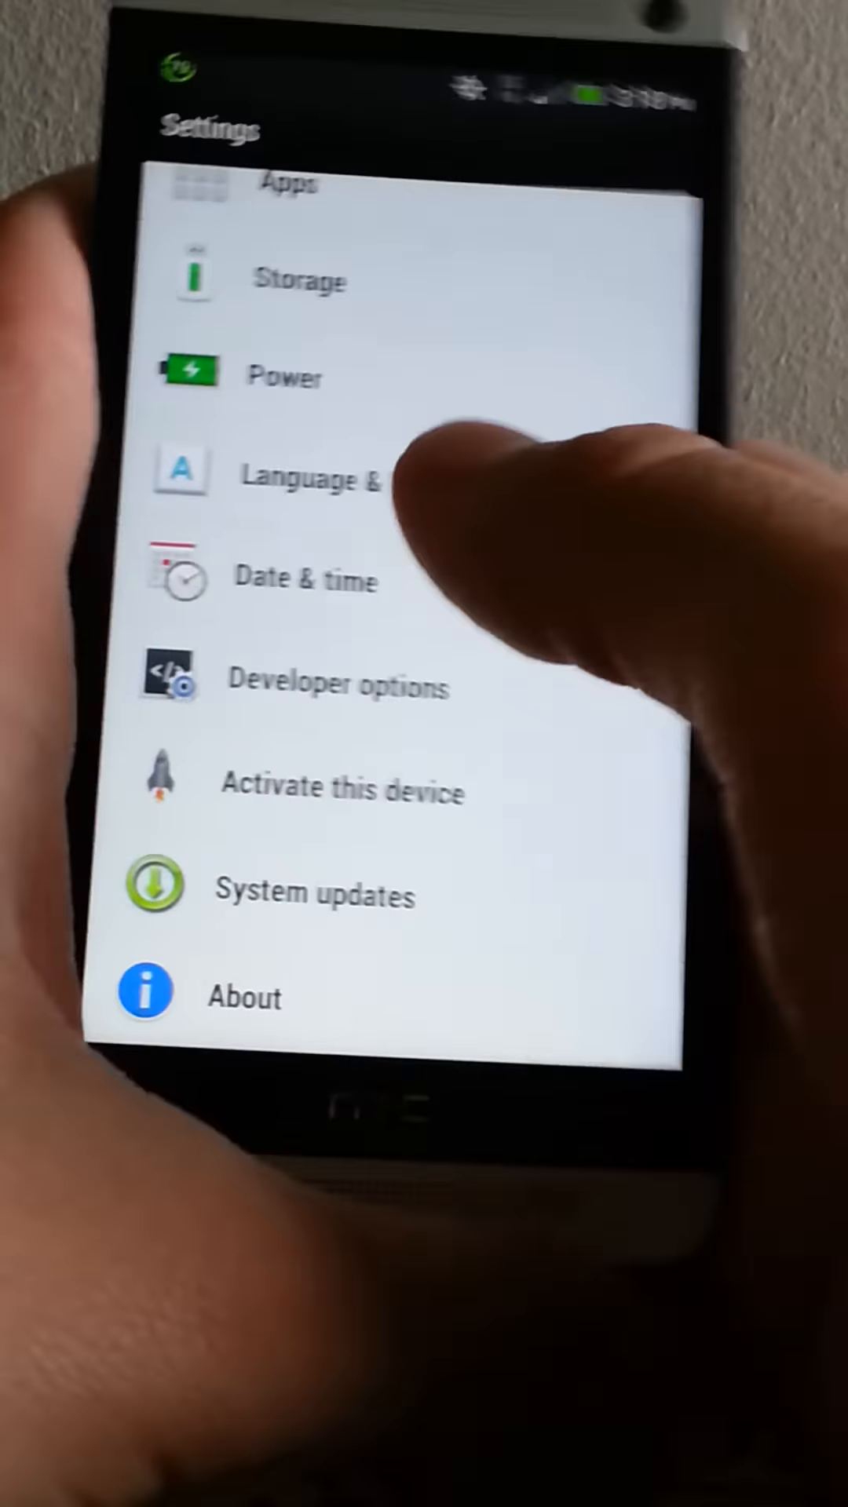
scroll(down, 3)
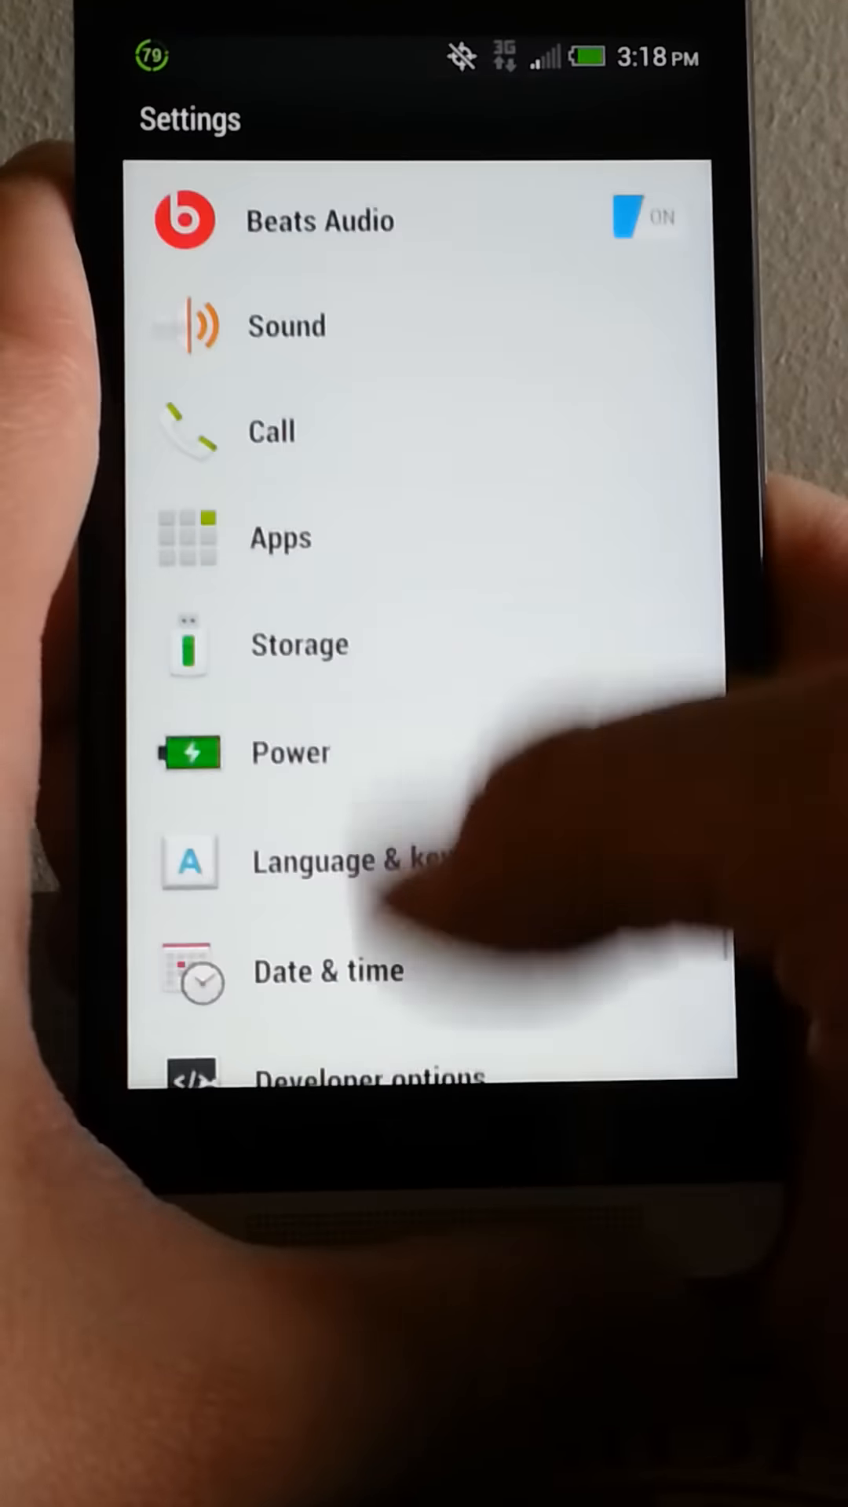
click(286, 325)
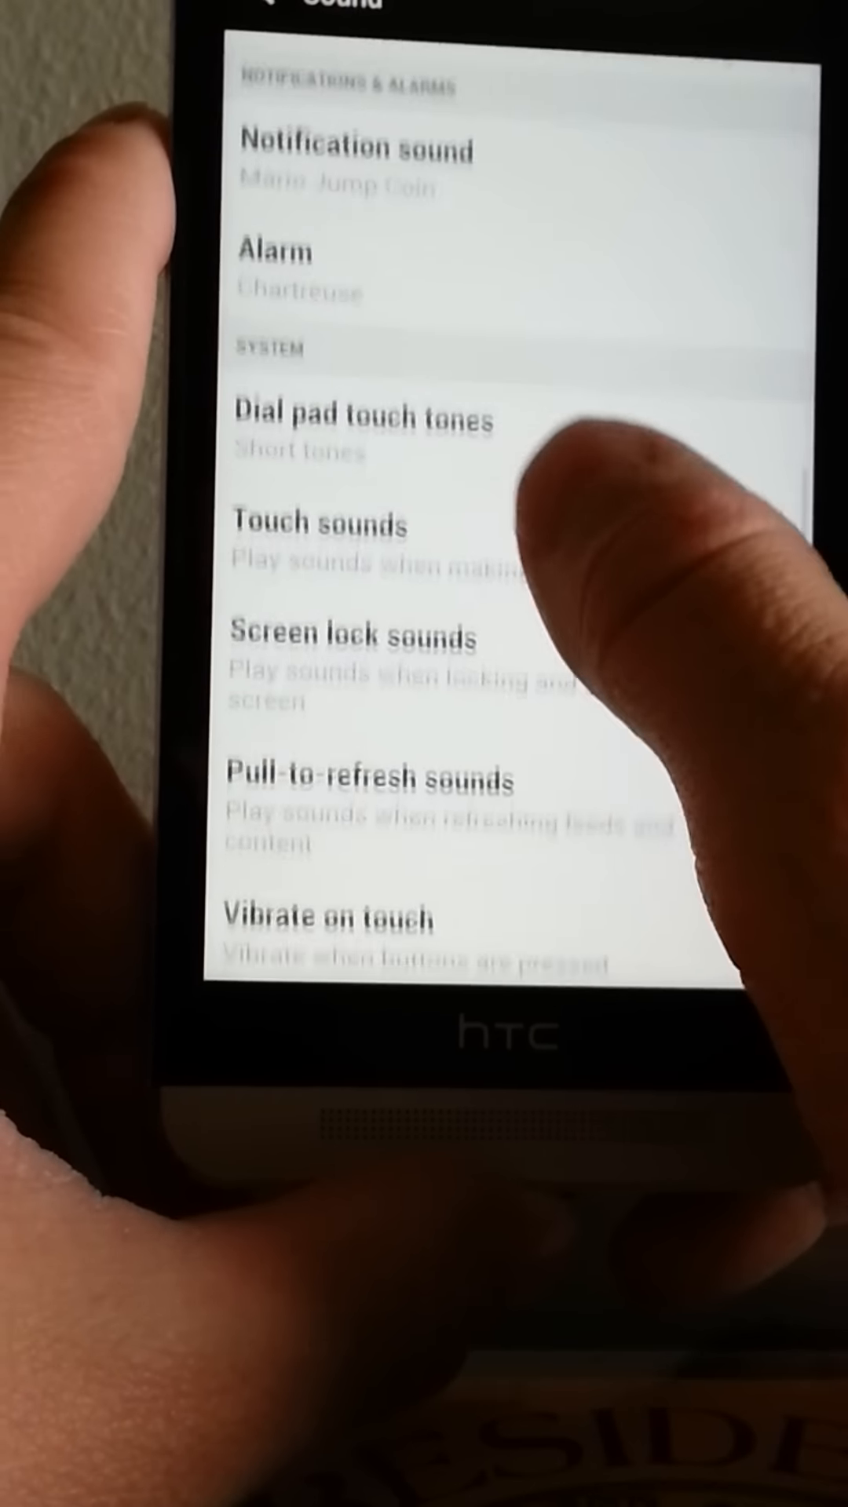
click(365, 420)
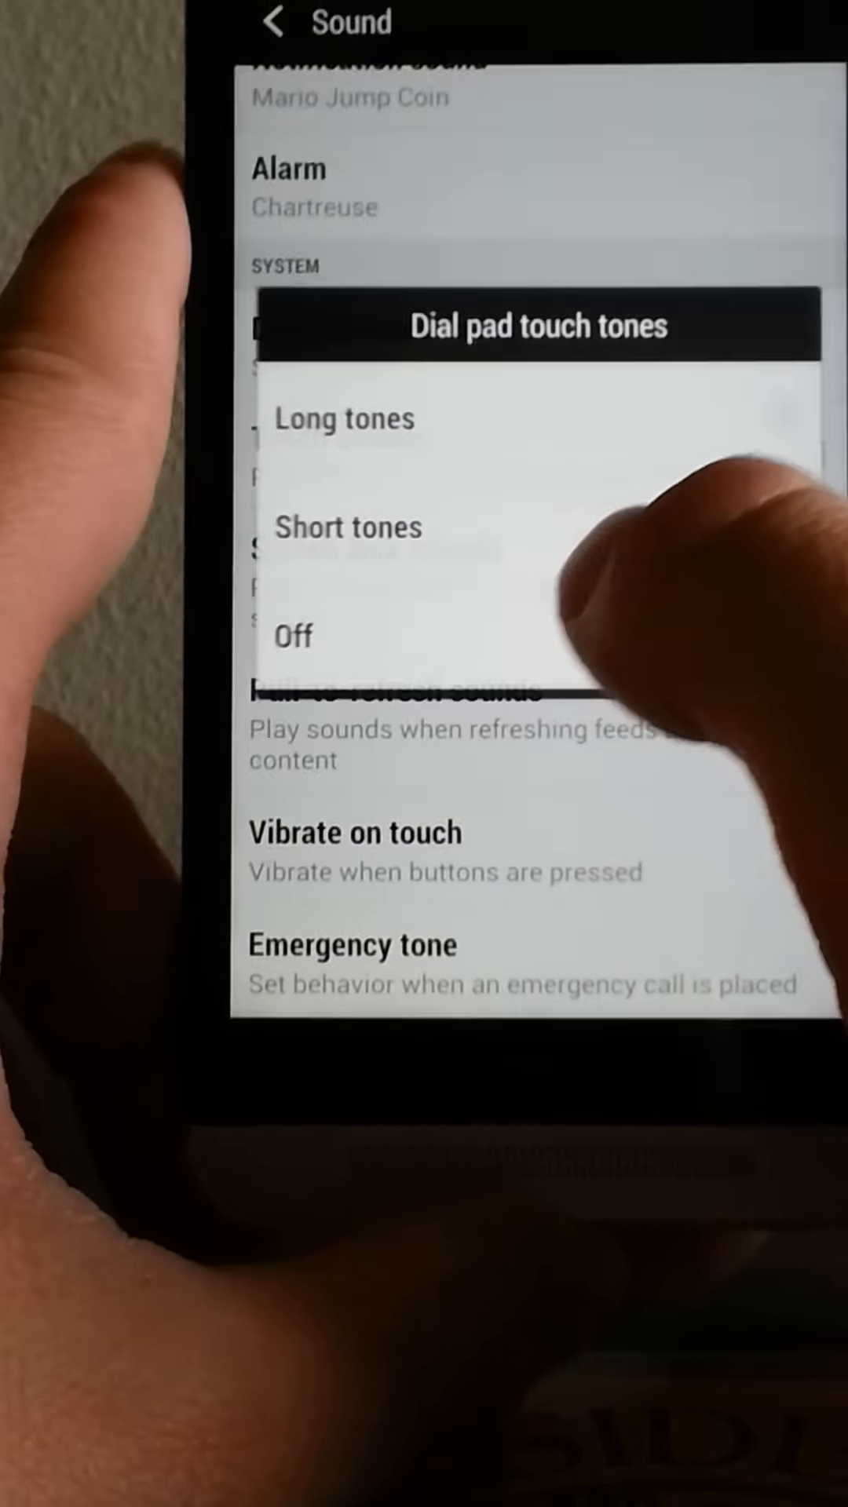
click(294, 636)
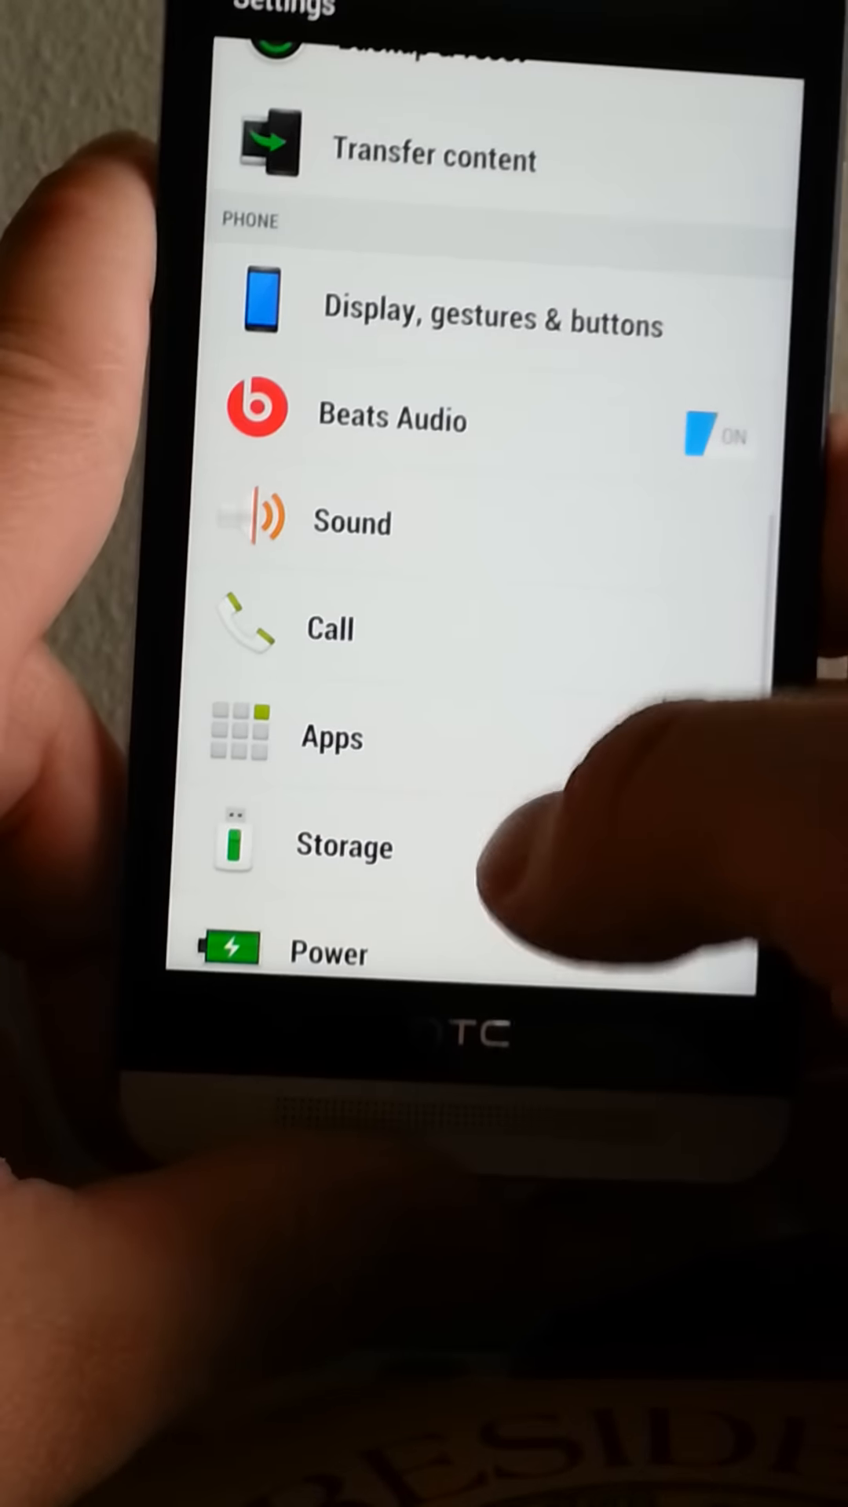
- Switch off Report errors to HTC under Tell HTC and return to the main settings list
scroll(up, 3)
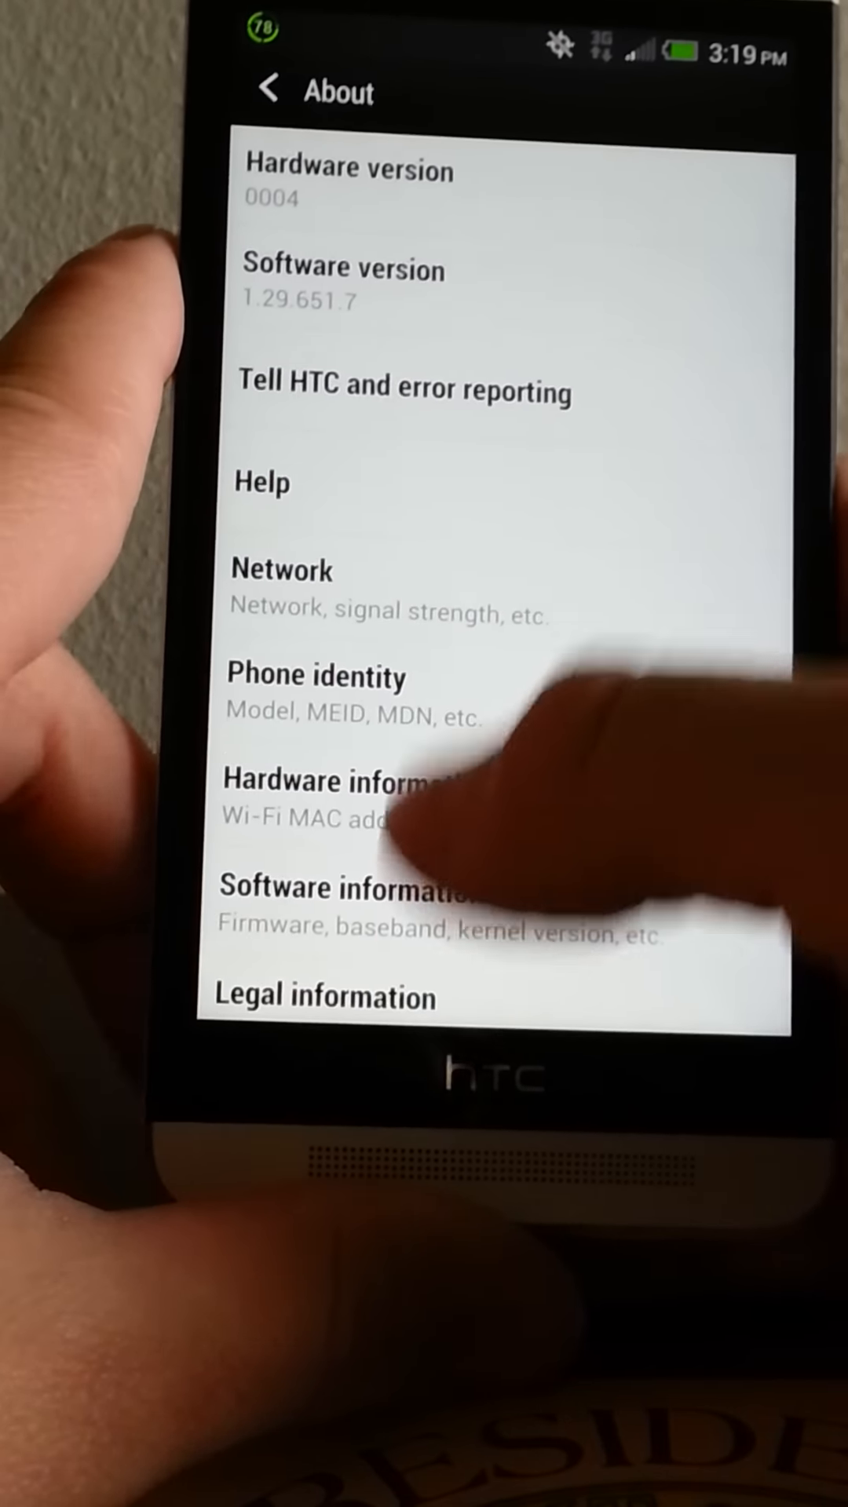
click(403, 389)
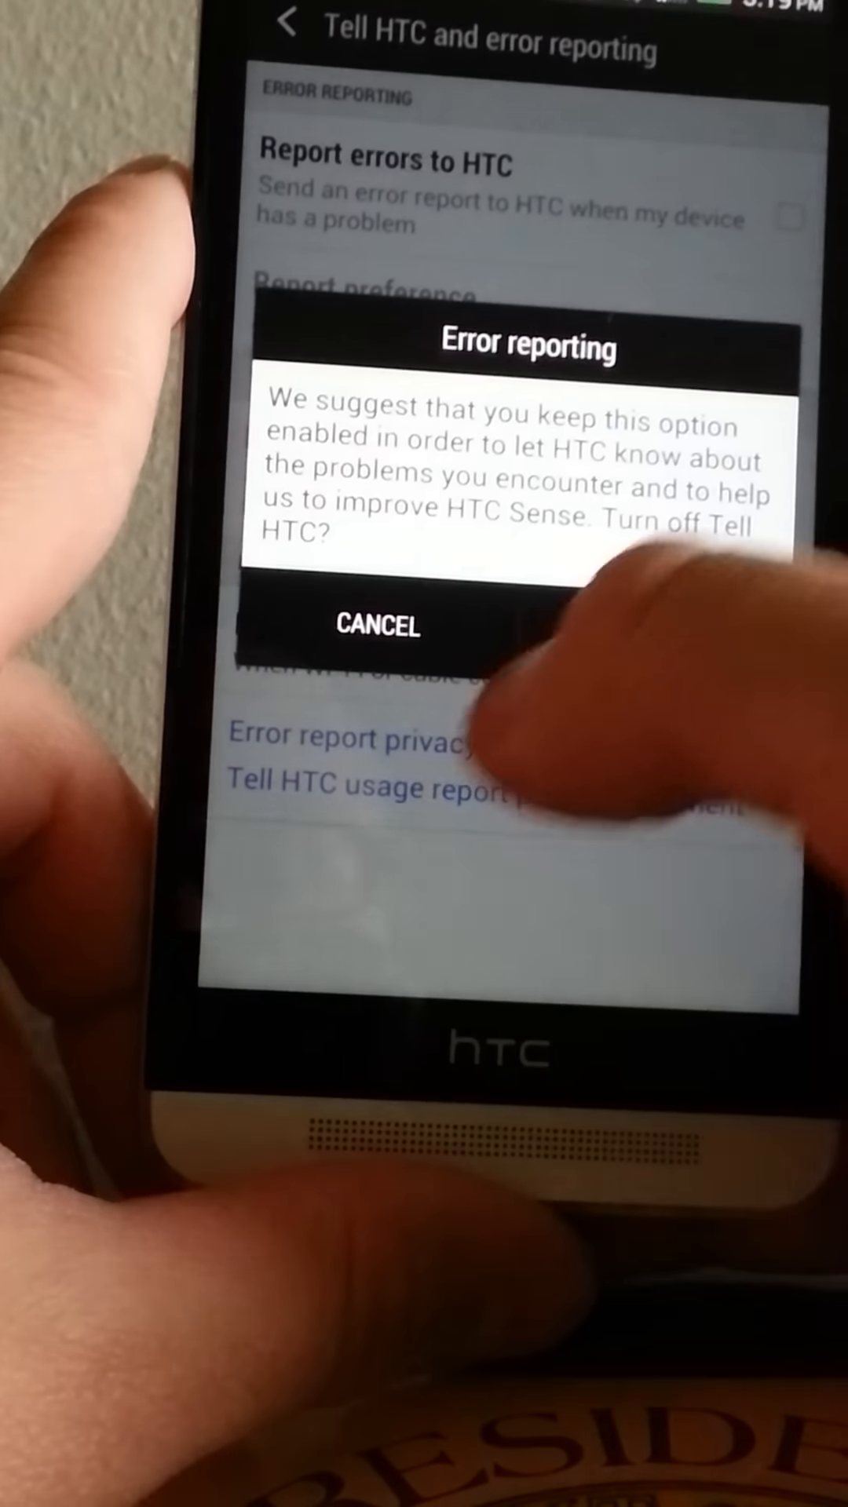
click(378, 626)
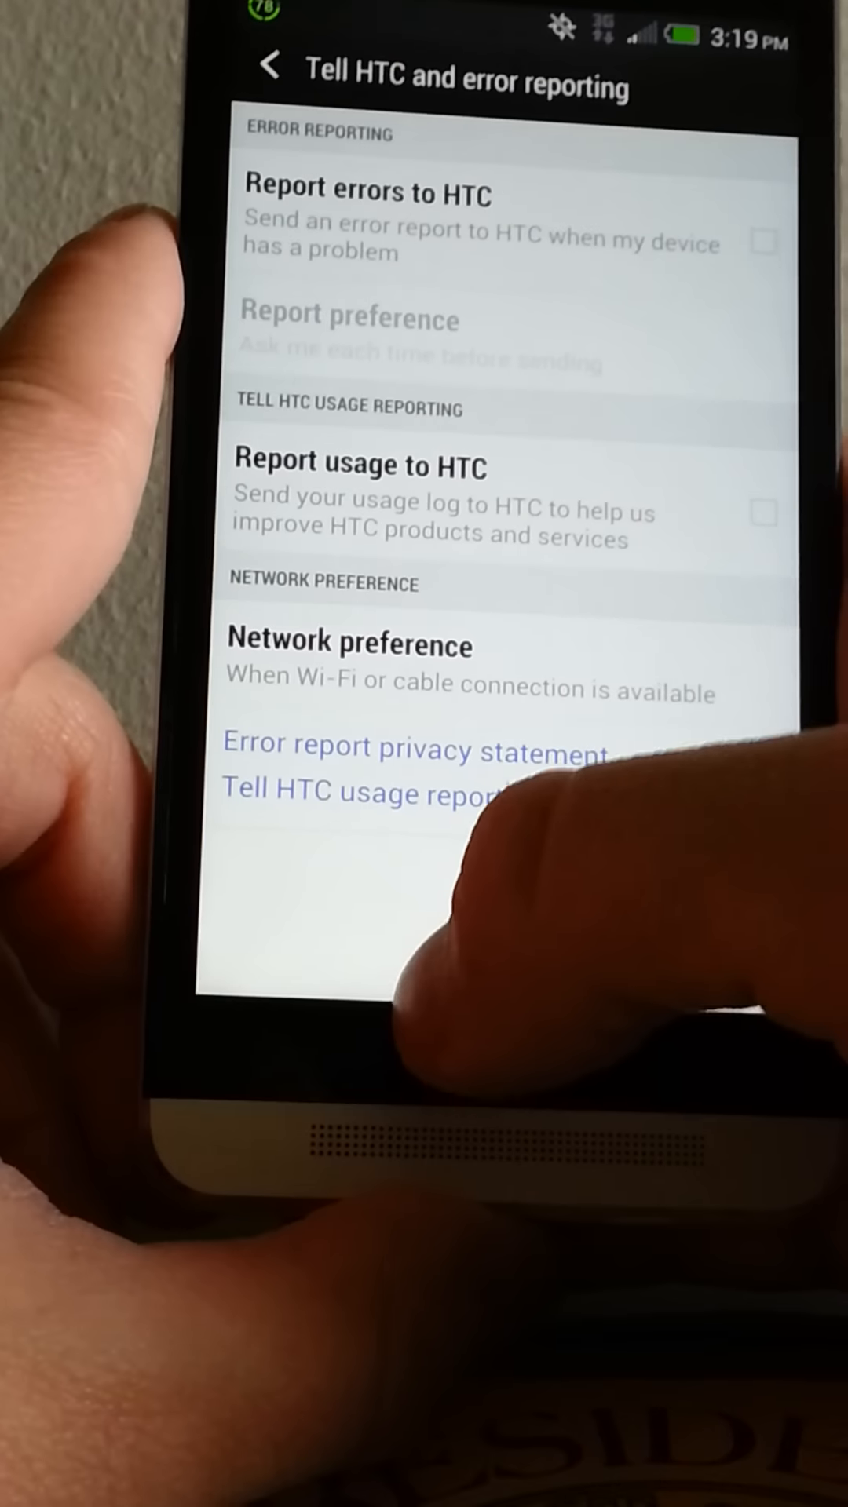
click(269, 67)
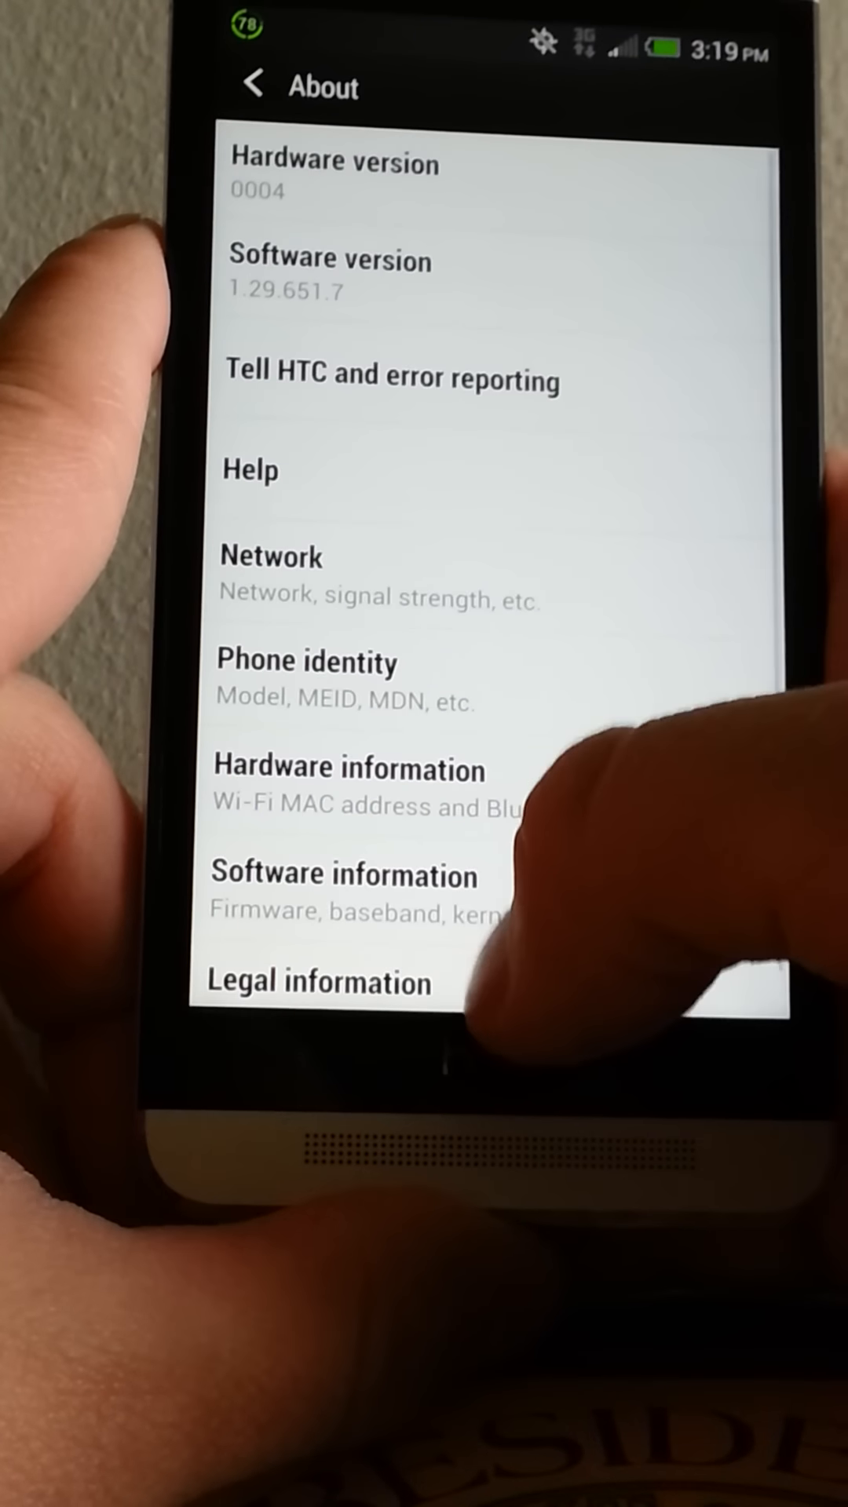
click(251, 85)
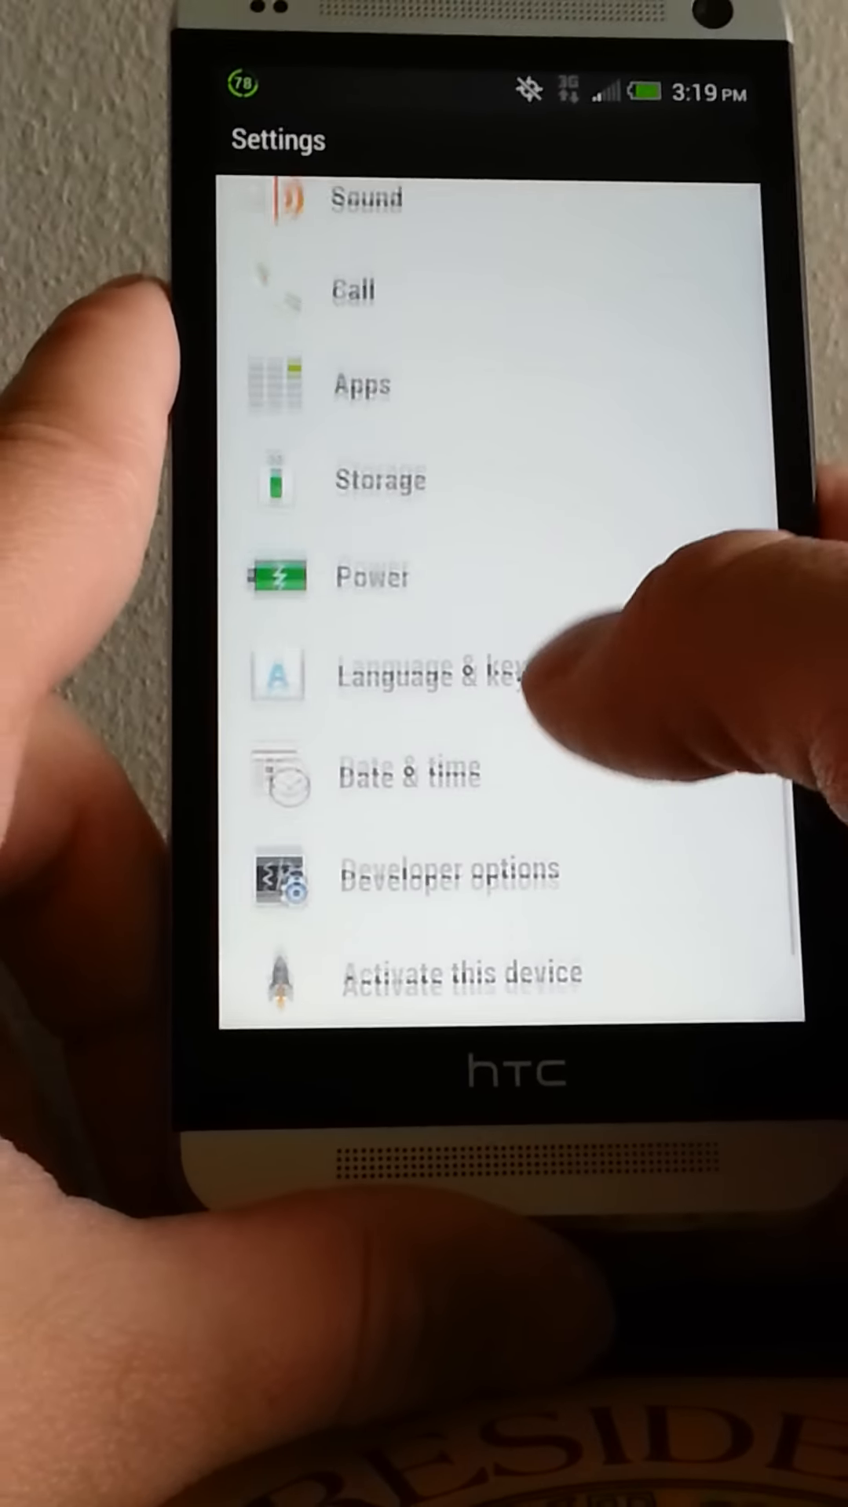
scroll(down, 3)
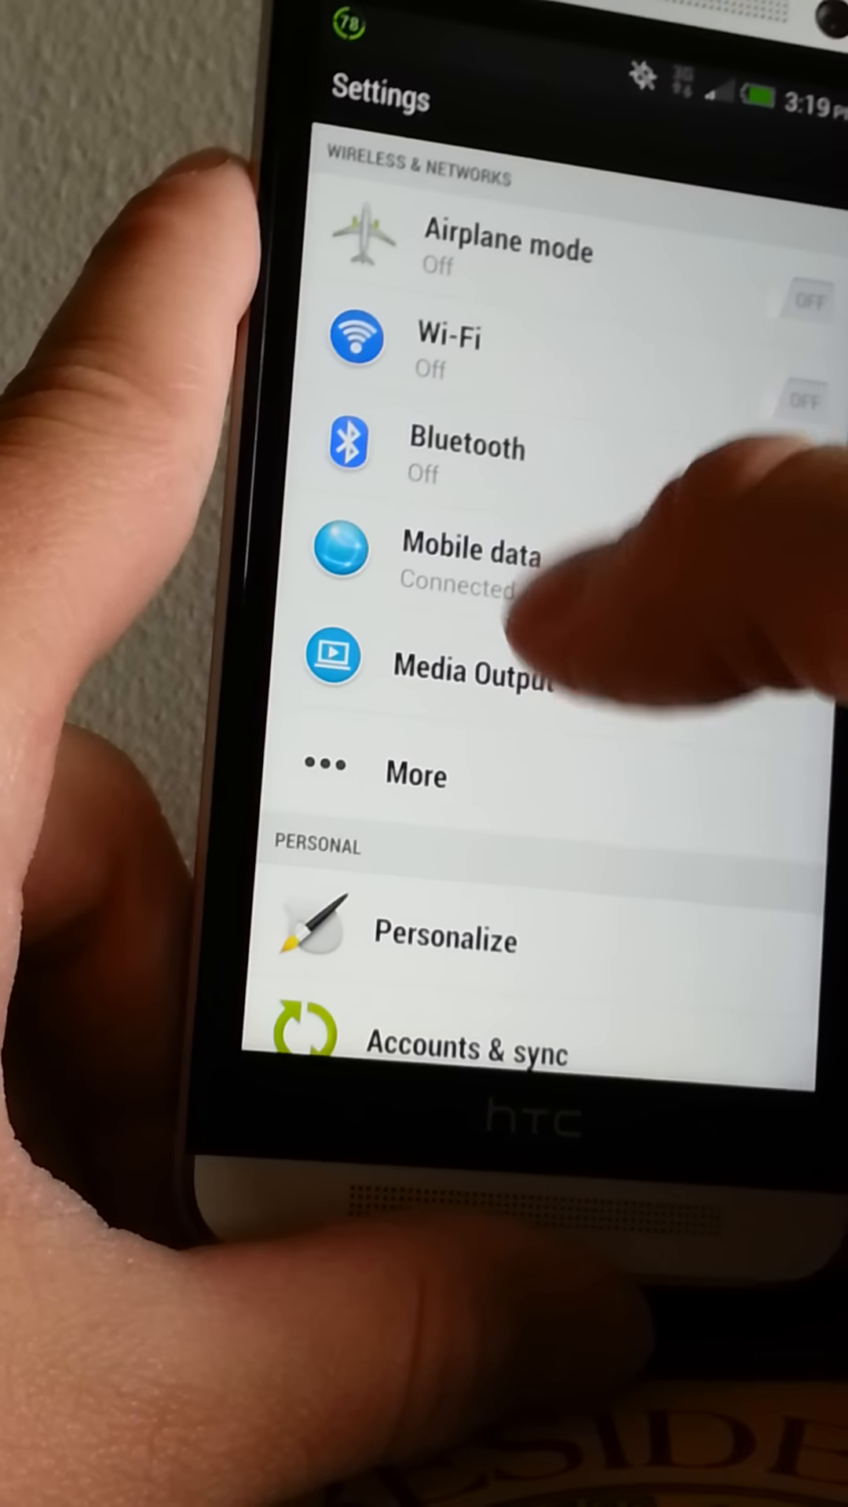
click(751, 576)
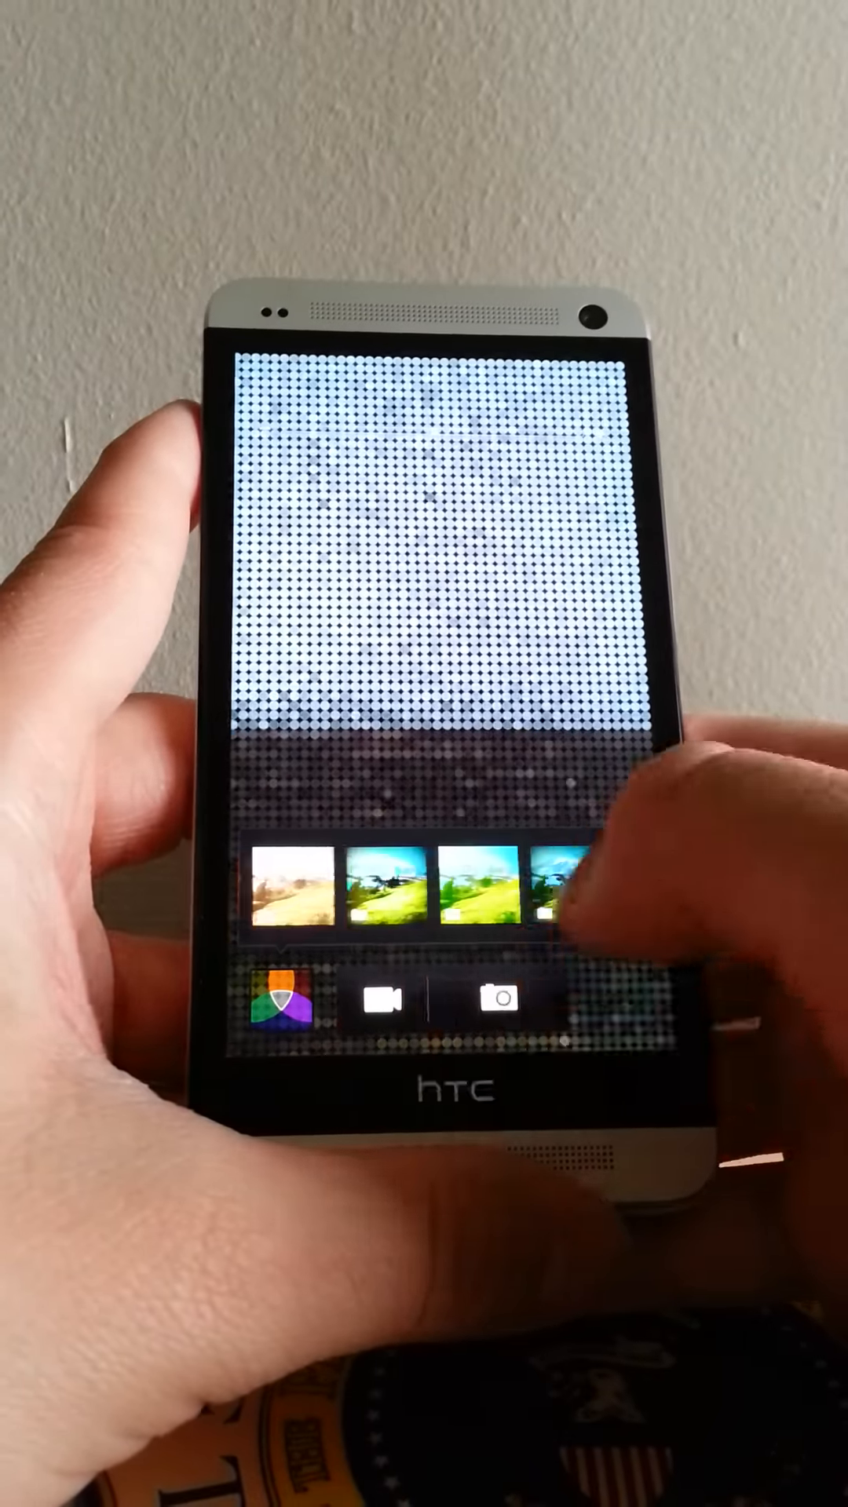
- Swipe through the camera's live filter thumbnails
scroll(left, 3)
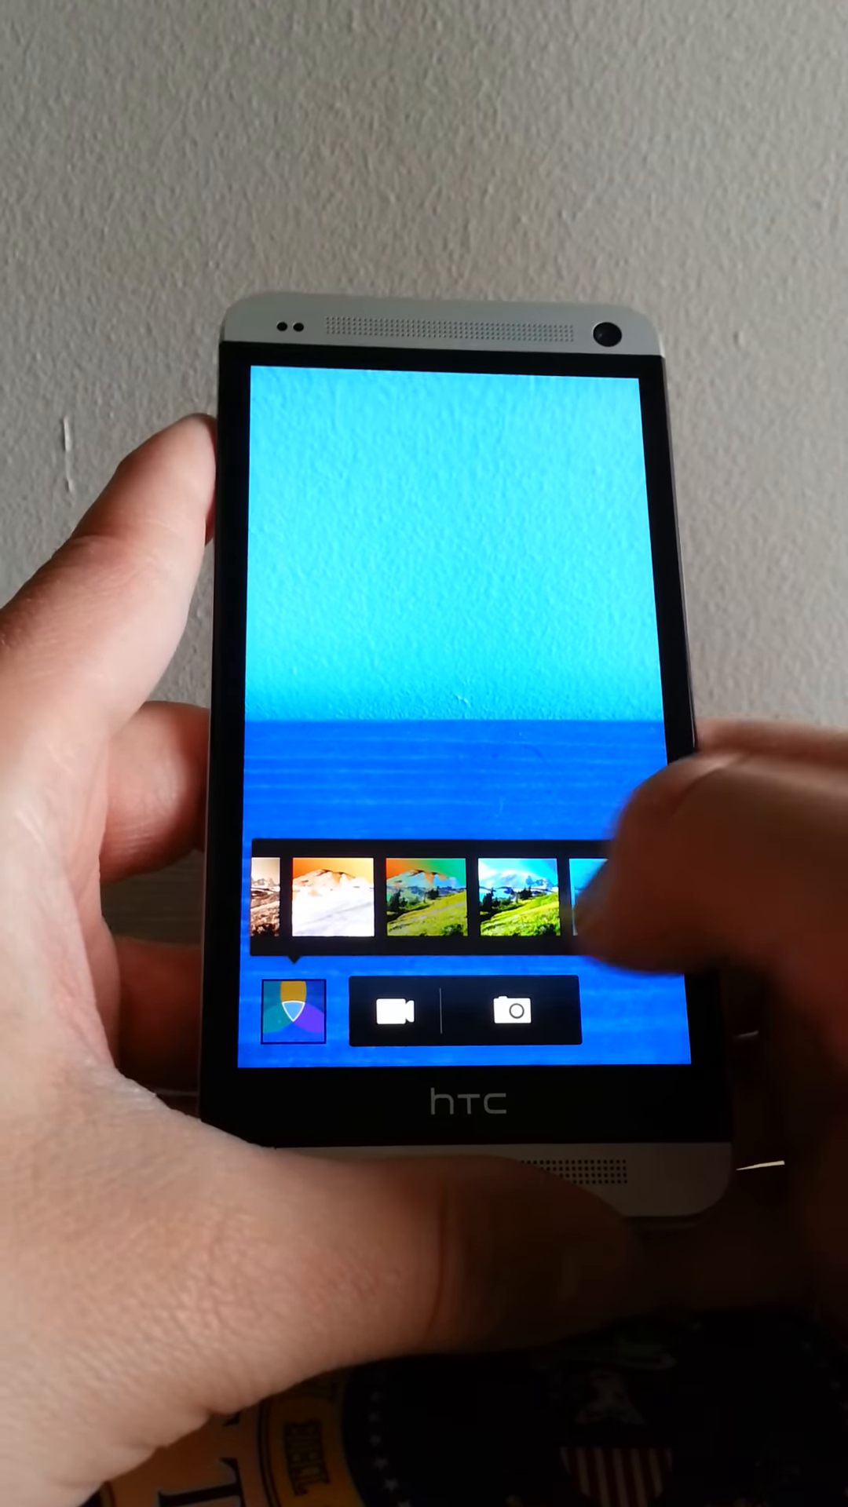
scroll(left, 3)
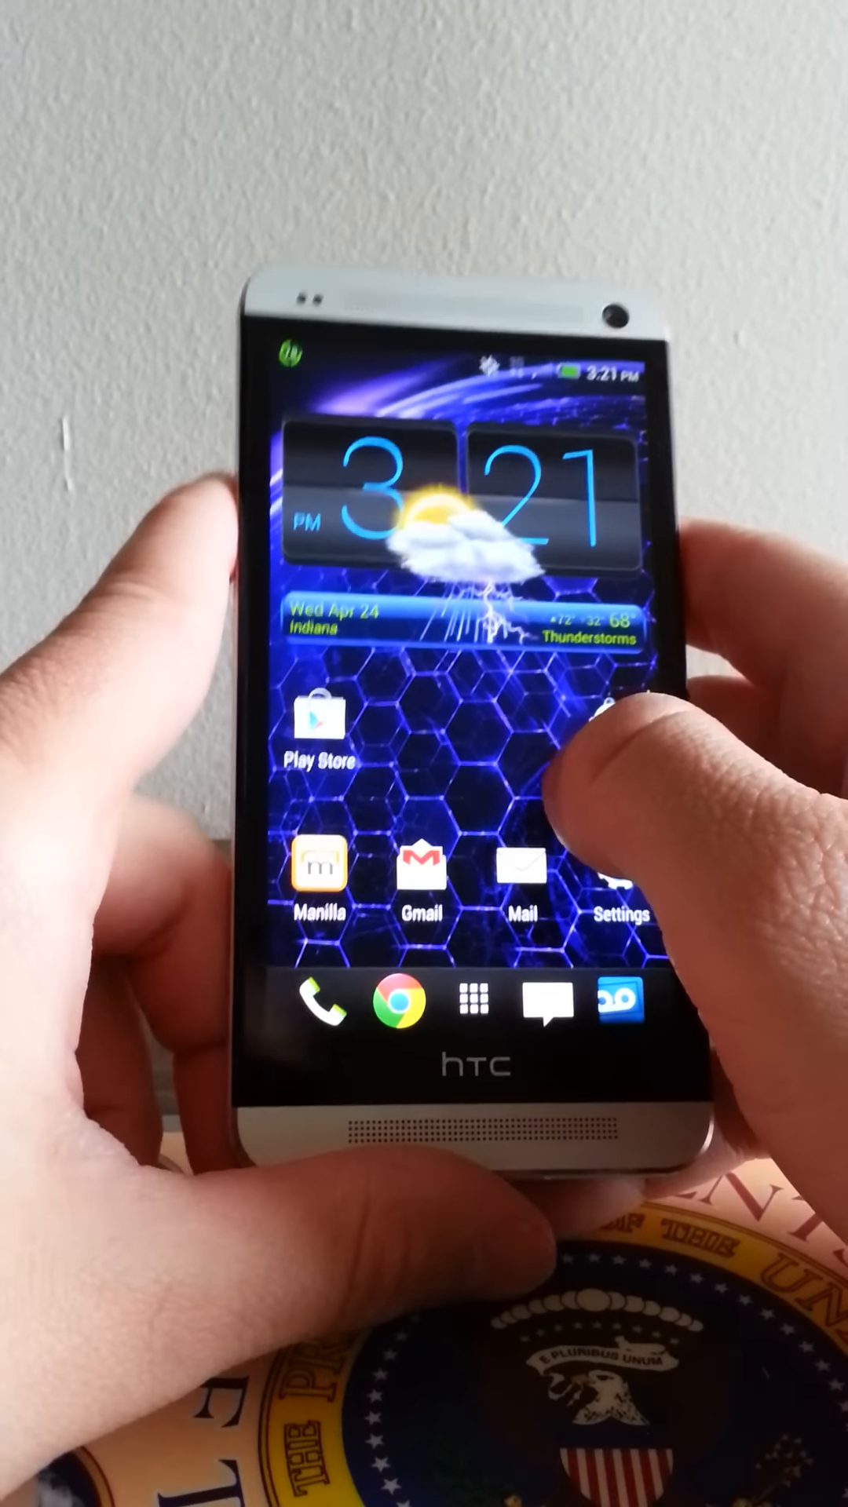
- Swipe to the next home screen page and bring up the list of all installed apps
scroll(left, 3)
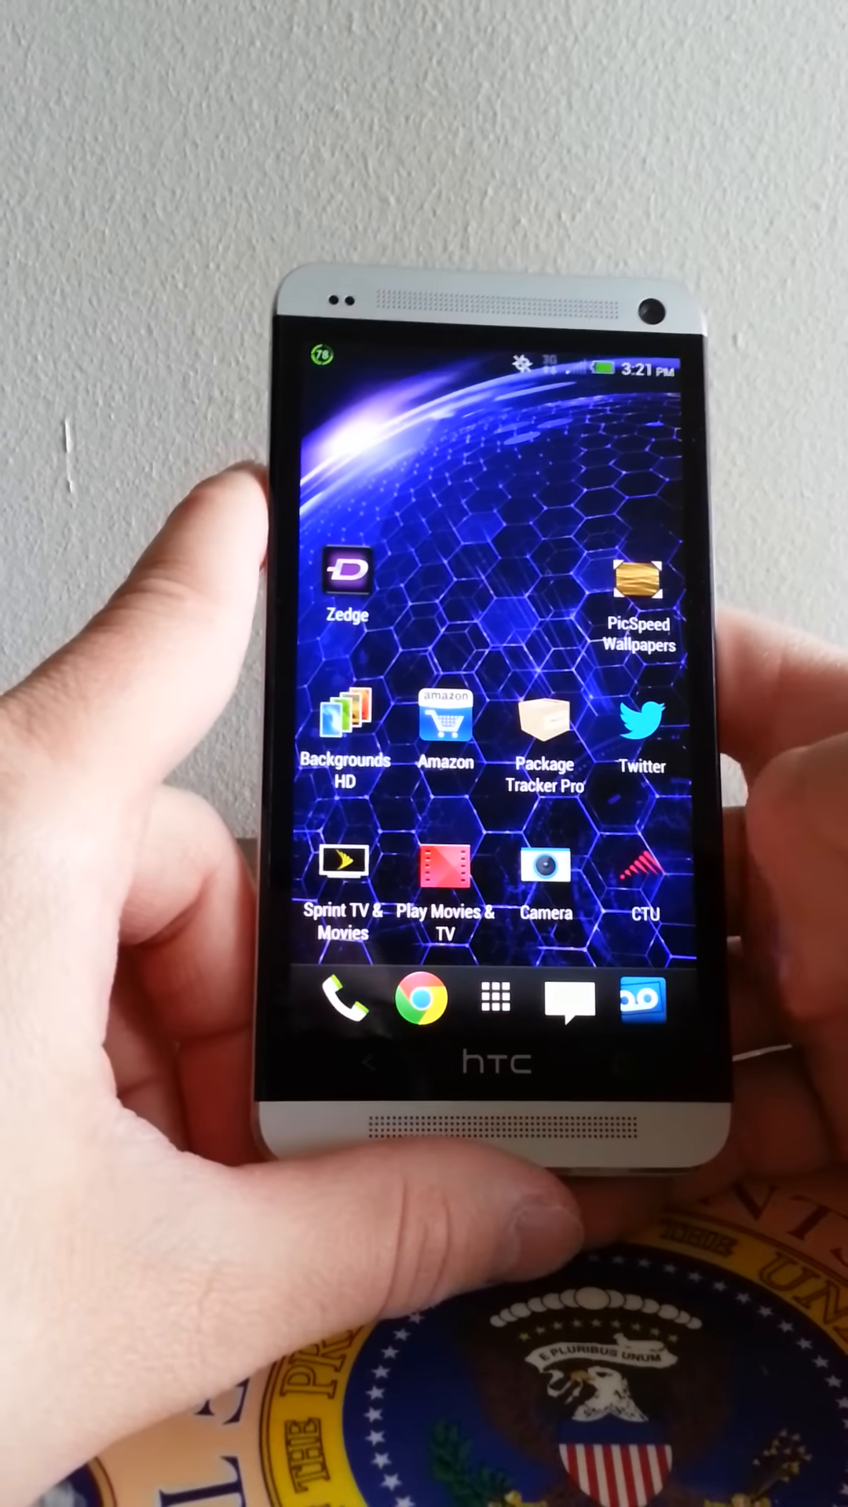
click(493, 1003)
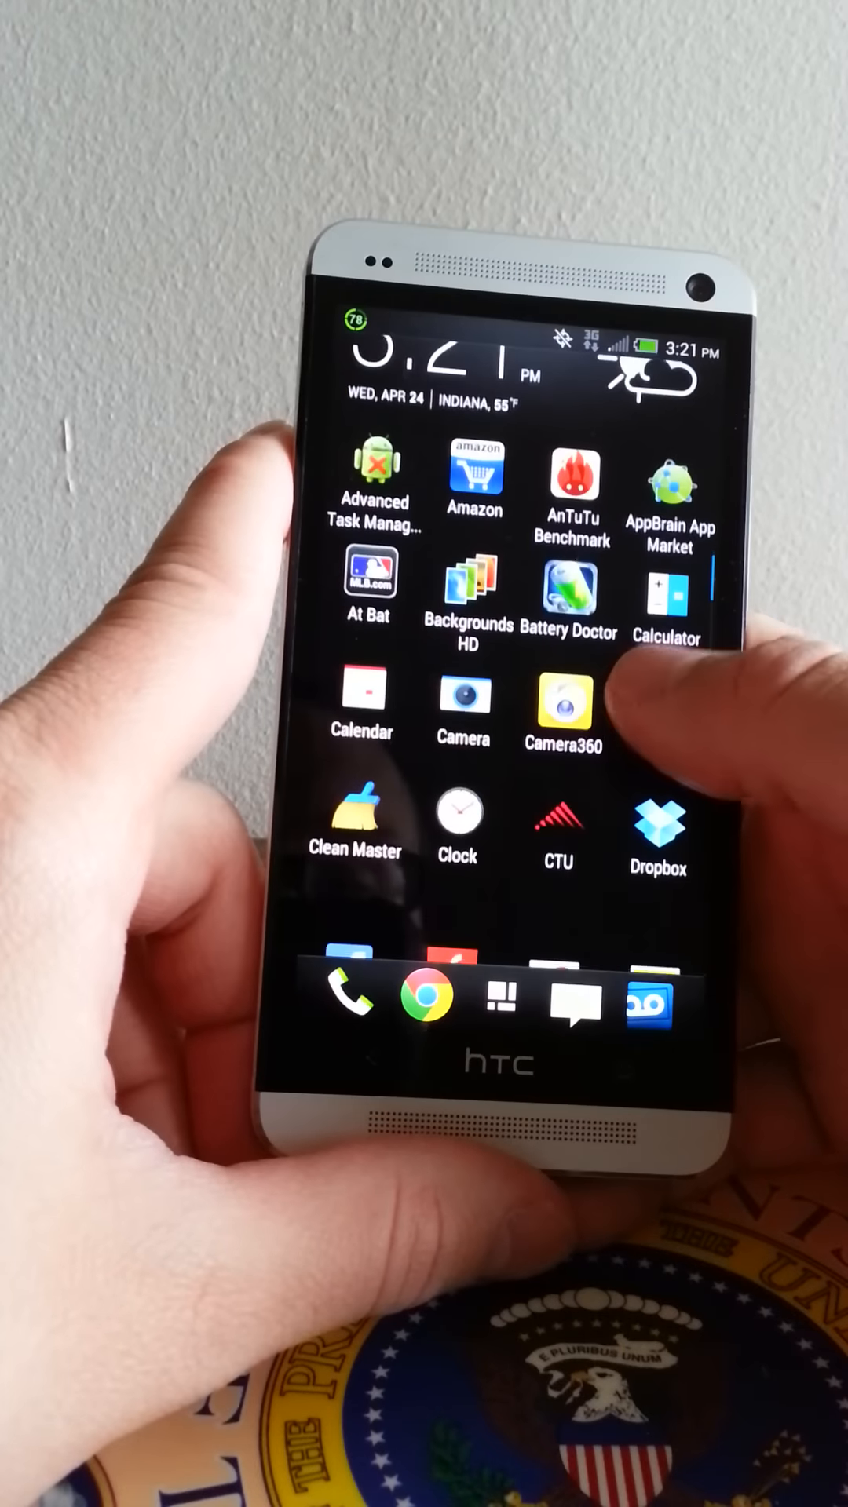
- Scroll down and back up through the alphabetical app drawer
scroll(down, 3)
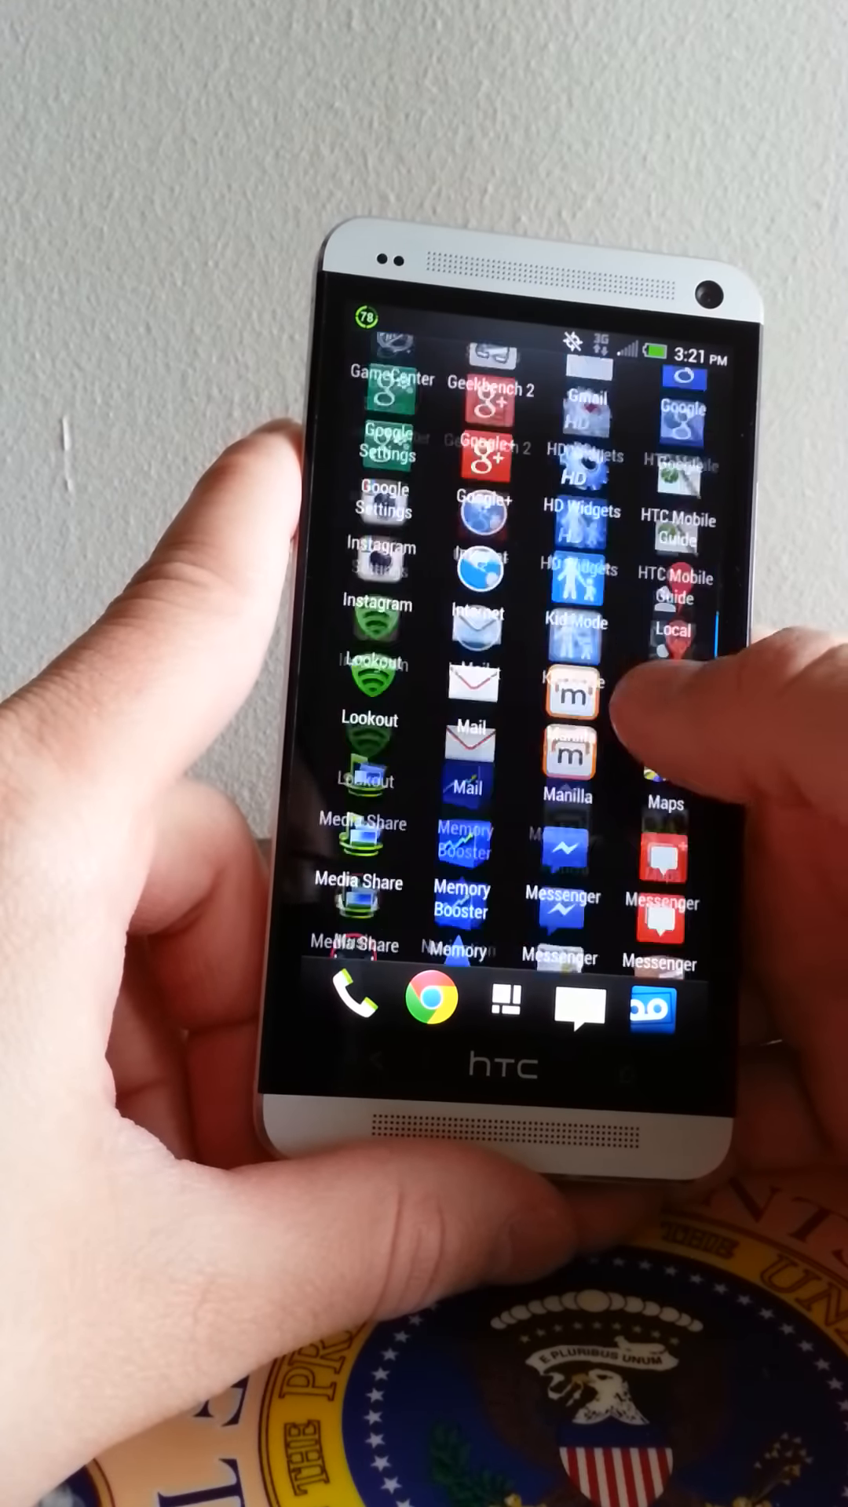
scroll(up, 3)
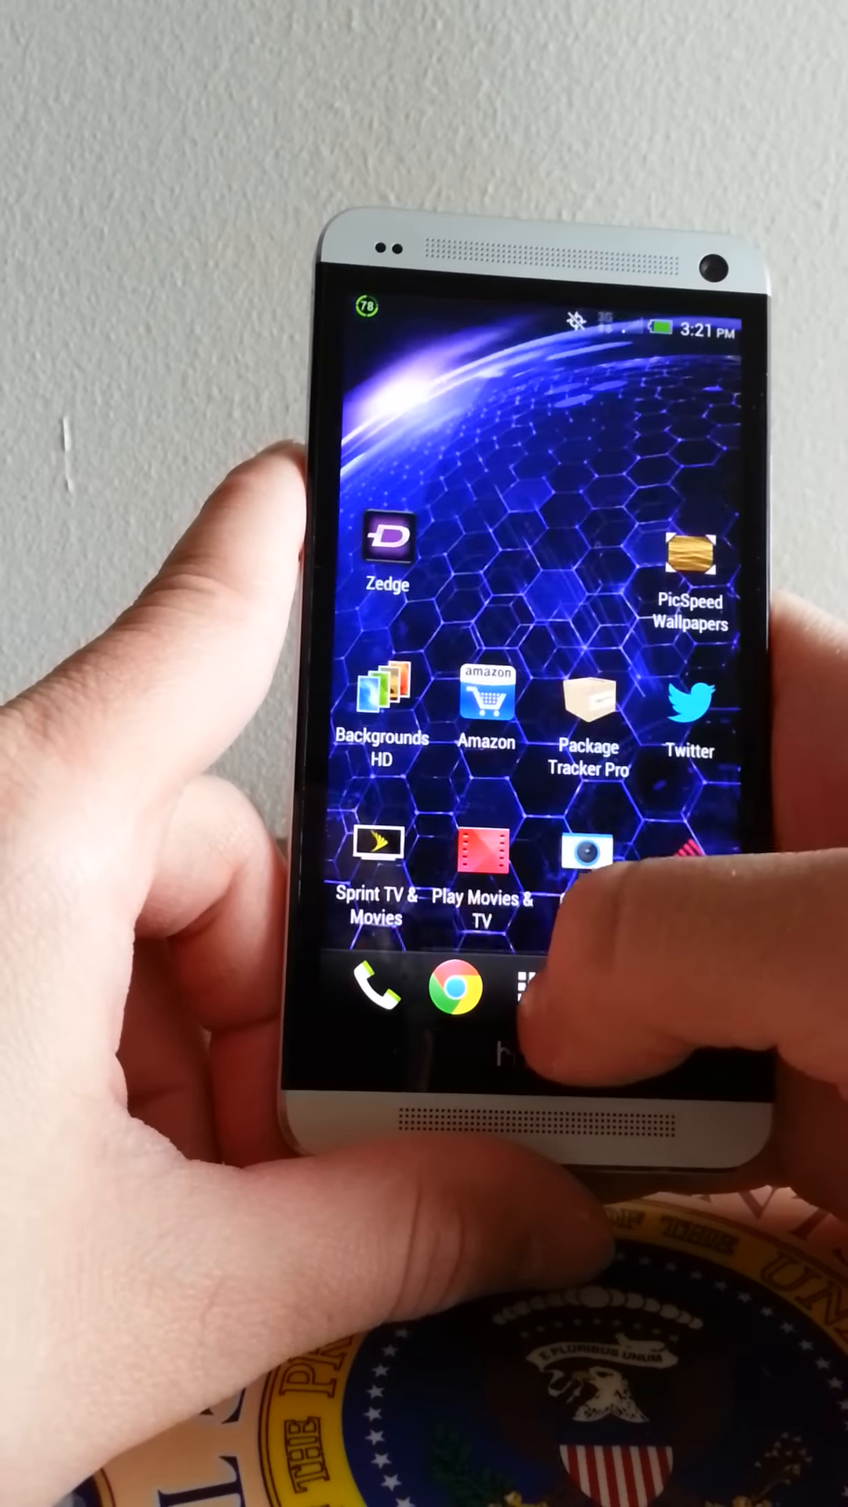
- Go to the home panel with the benchmark shortcuts and launch Quadrant Standard
click(380, 995)
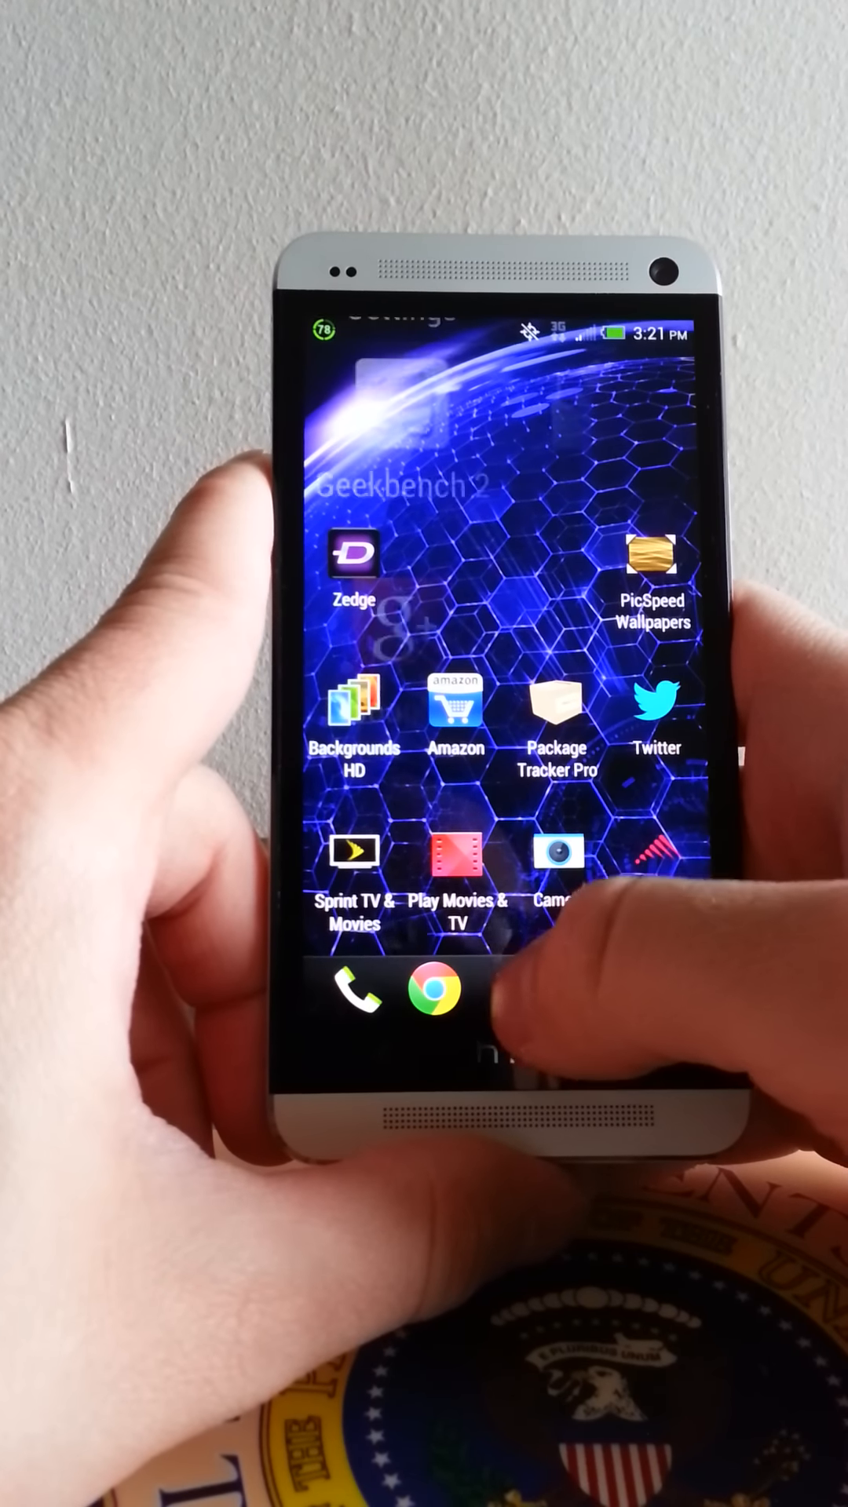
click(514, 992)
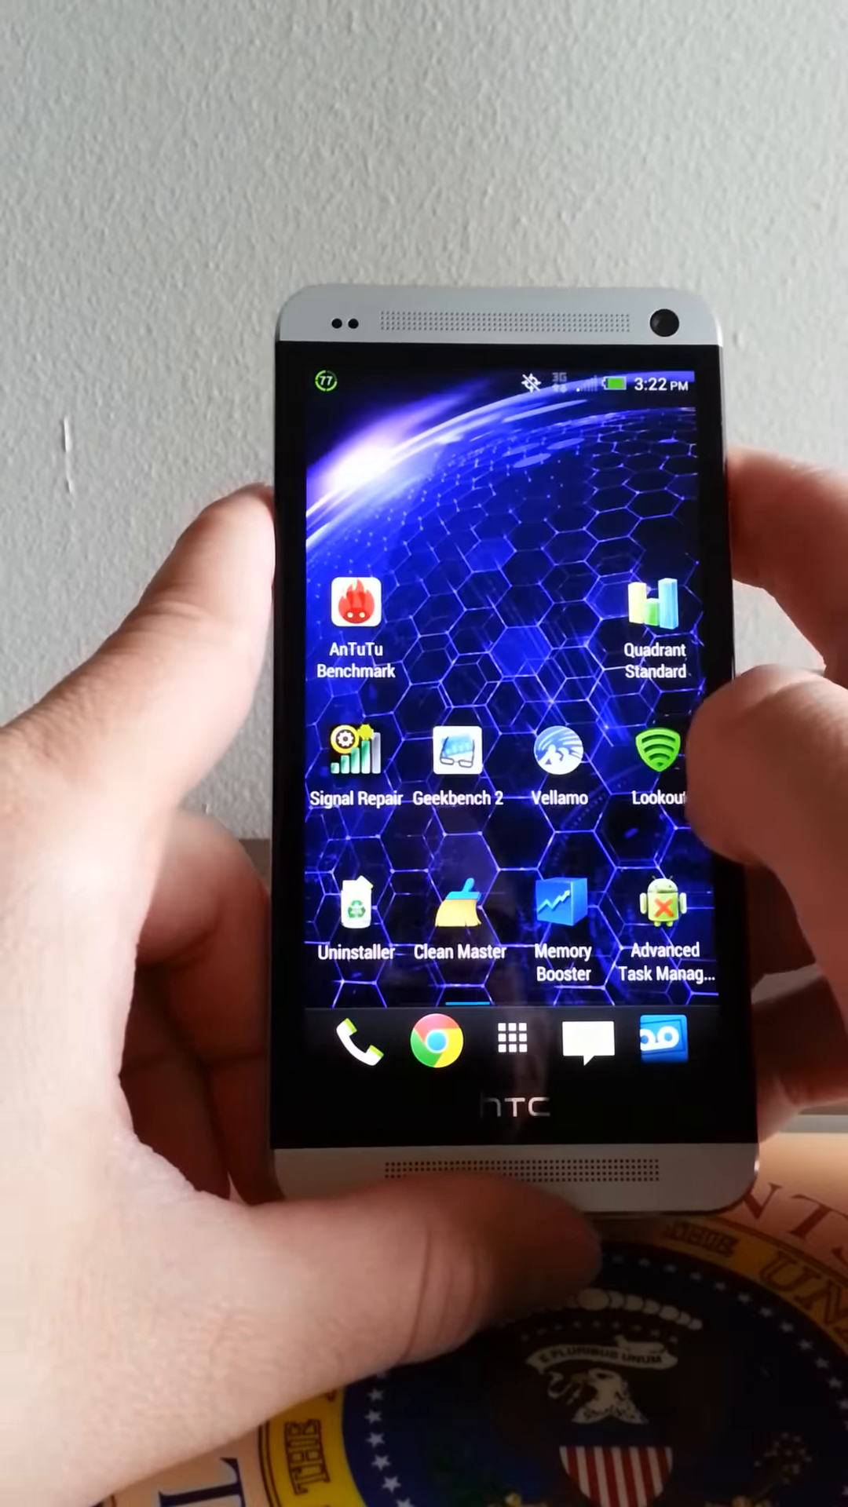
click(655, 620)
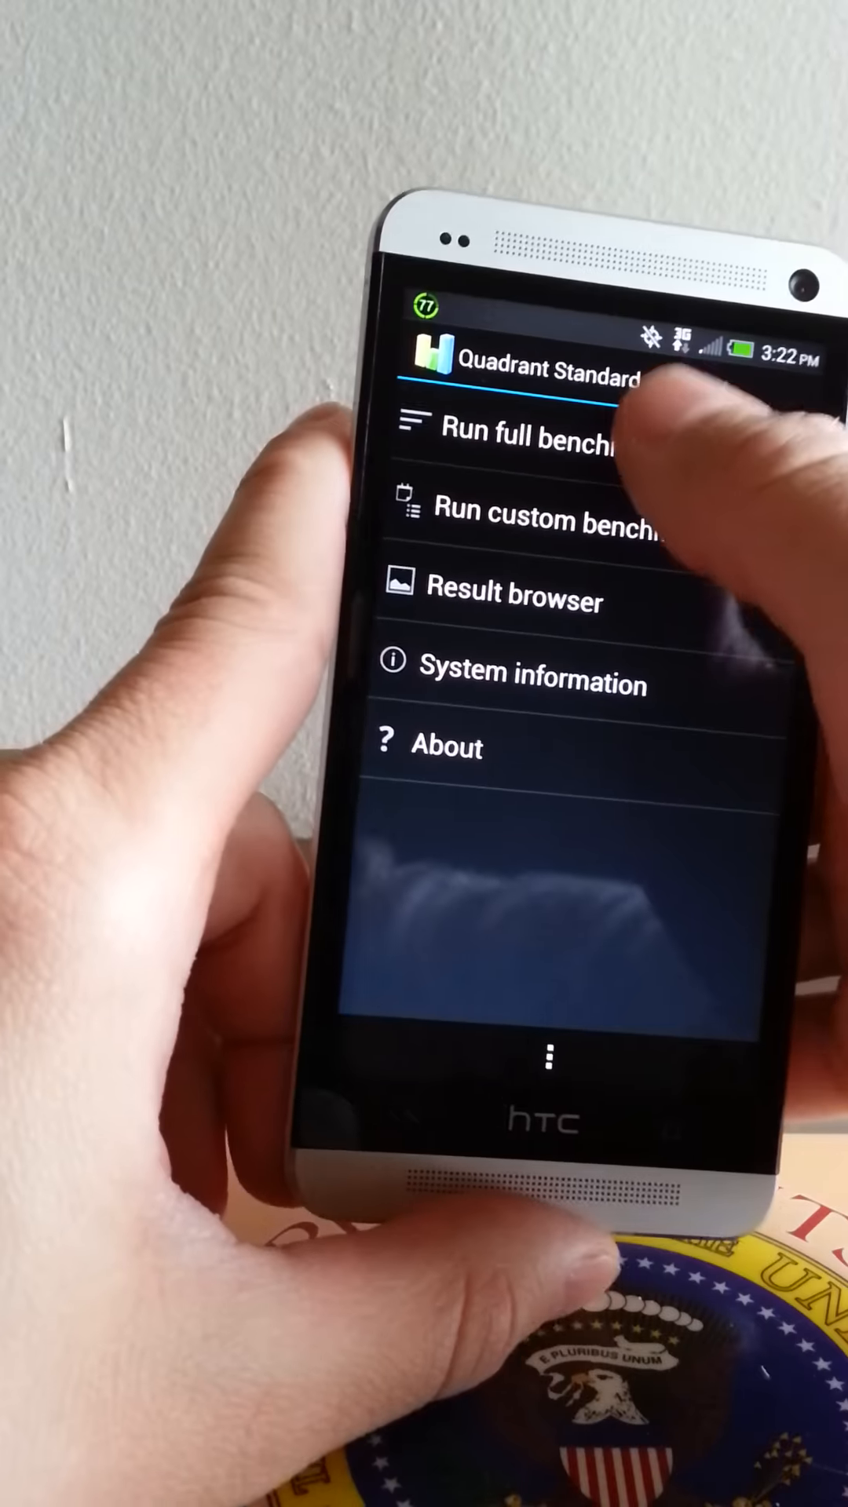
- Start the full Quadrant Standard benchmark run
click(538, 430)
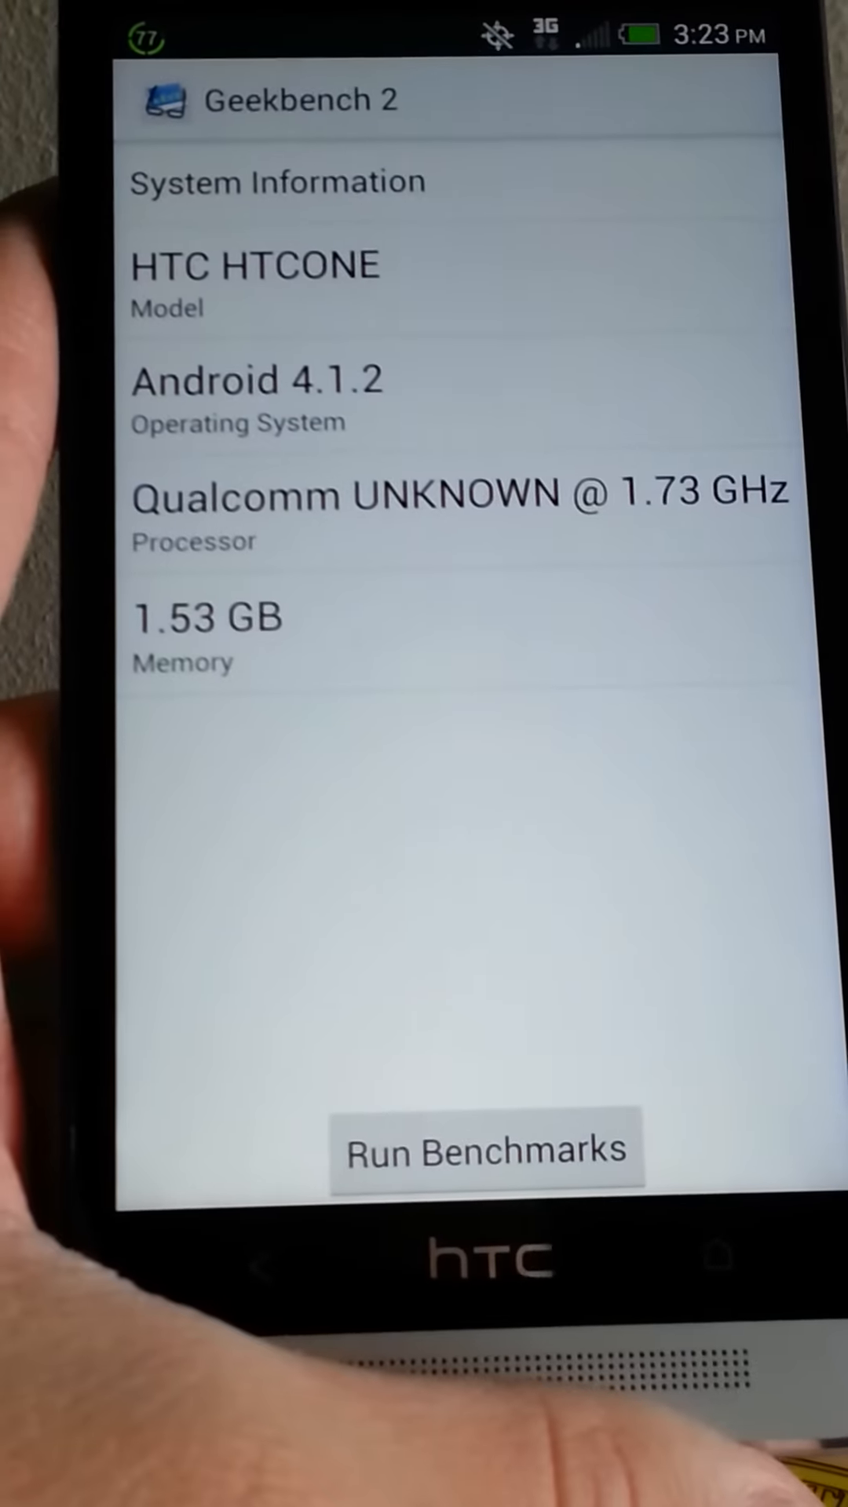
- Start the Geekbench 2 benchmark run
click(485, 1150)
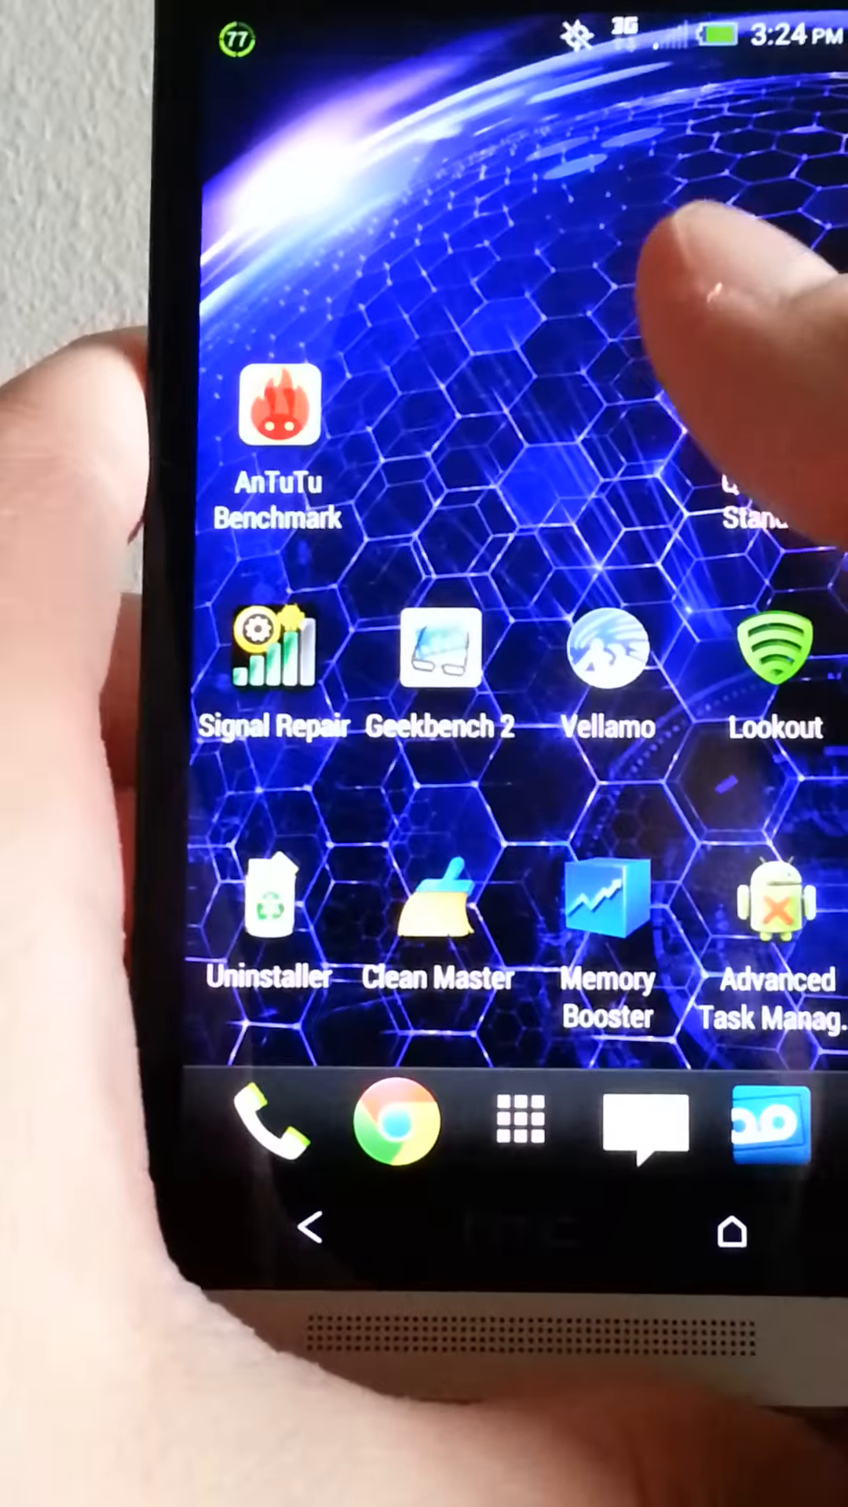
- Launch AnTuTu Benchmark and dismiss its release notes to reach the 23796 score
click(280, 407)
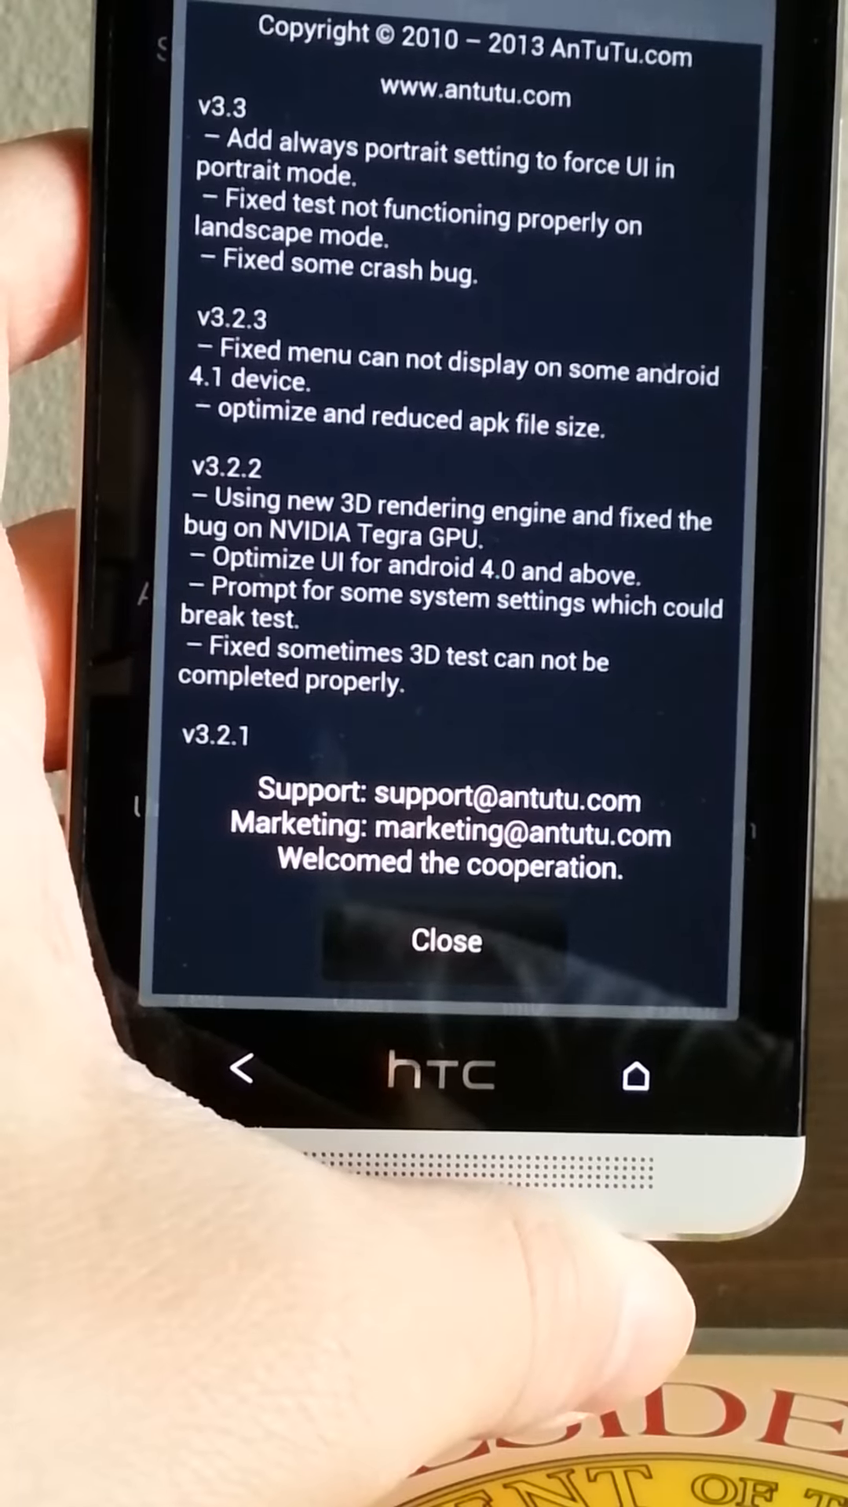
click(448, 943)
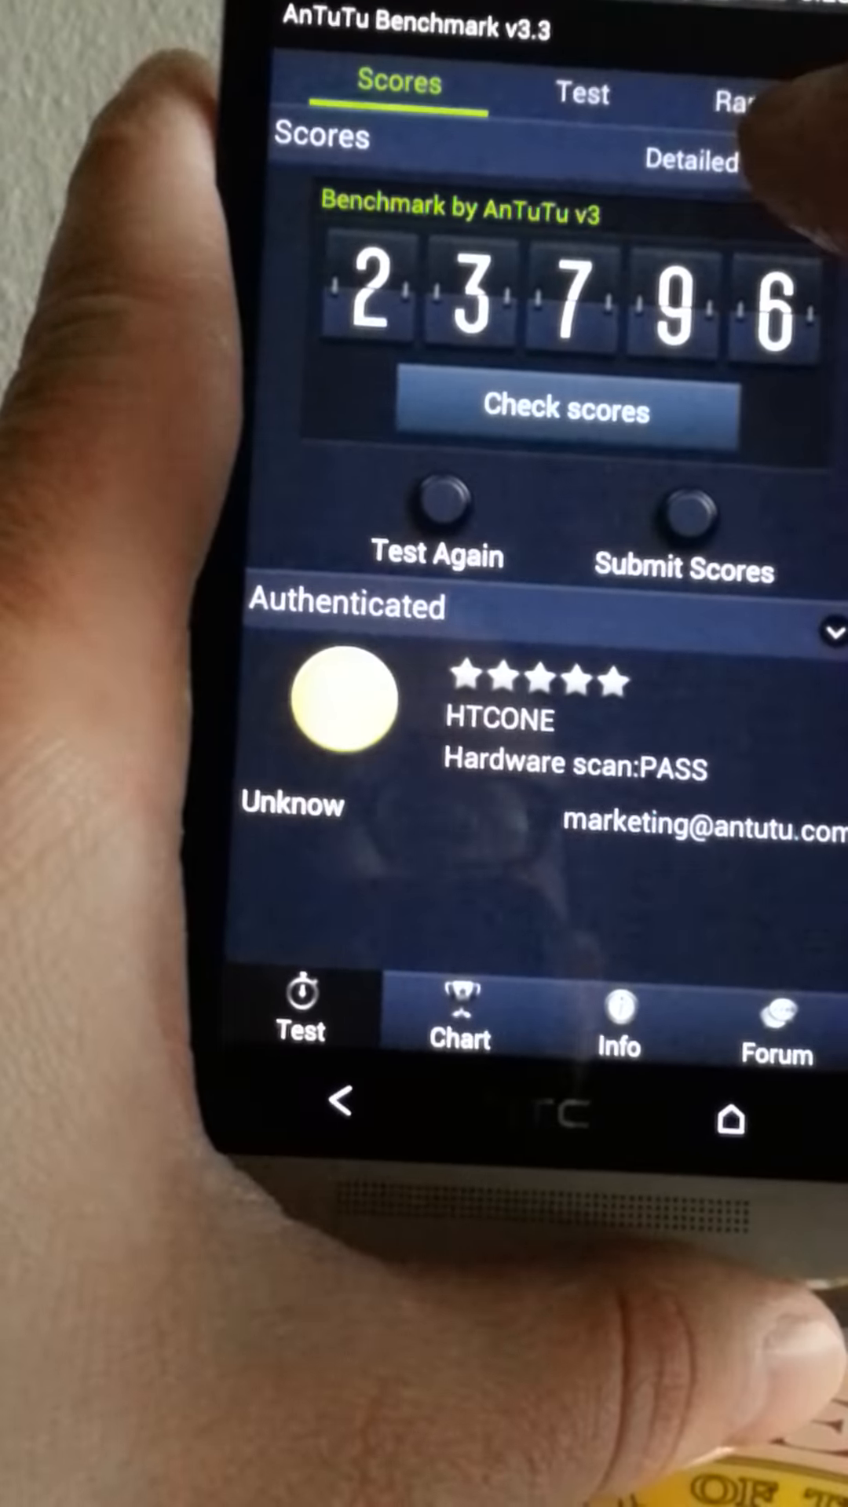
- Show AnTuTu's device ranking as a list chart with Galaxy SIV, Optimus G and Nexus 4
click(683, 515)
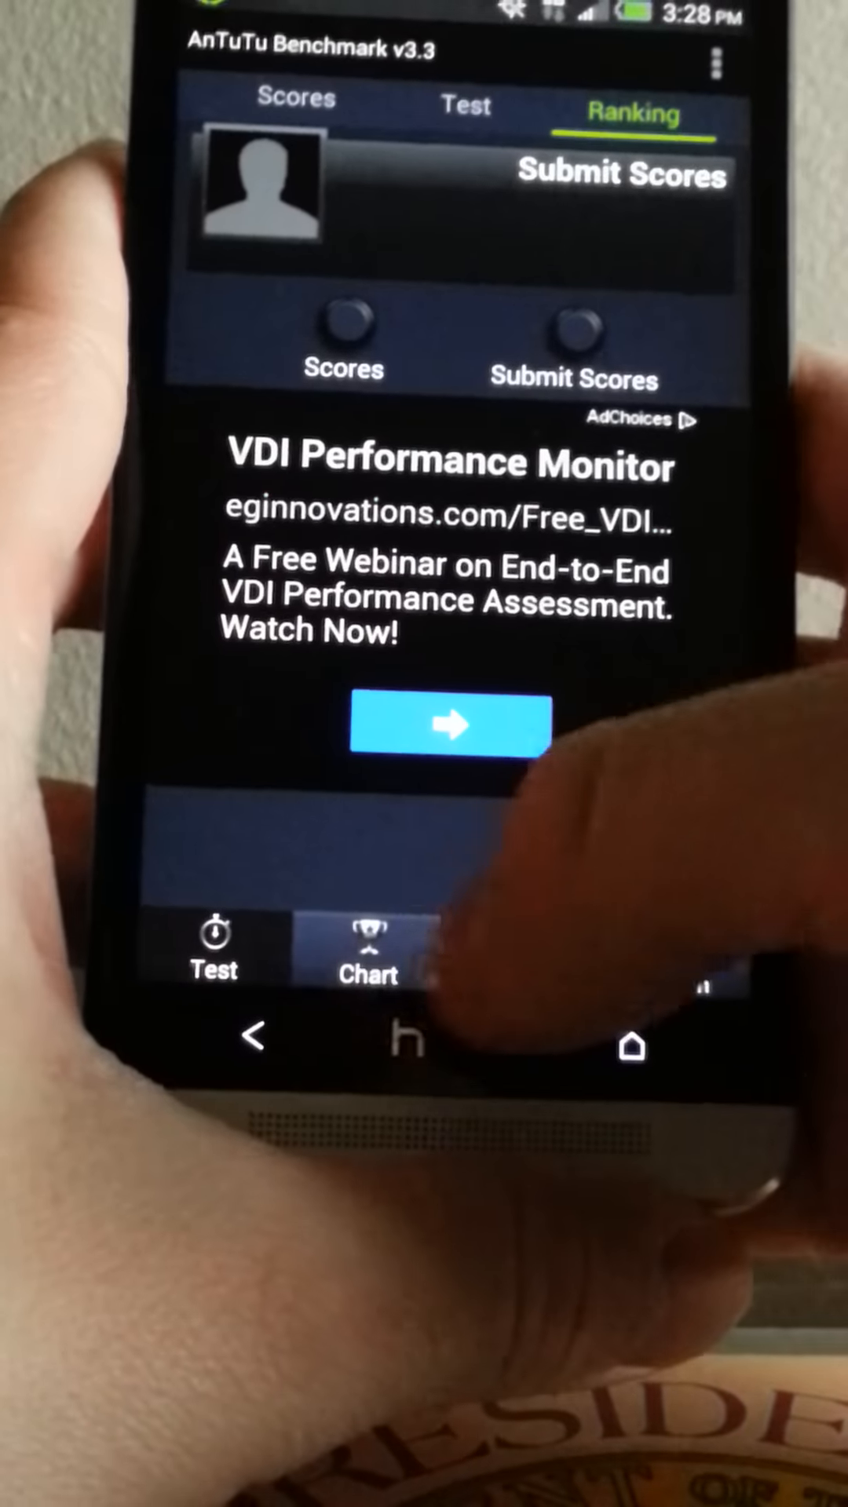
click(367, 956)
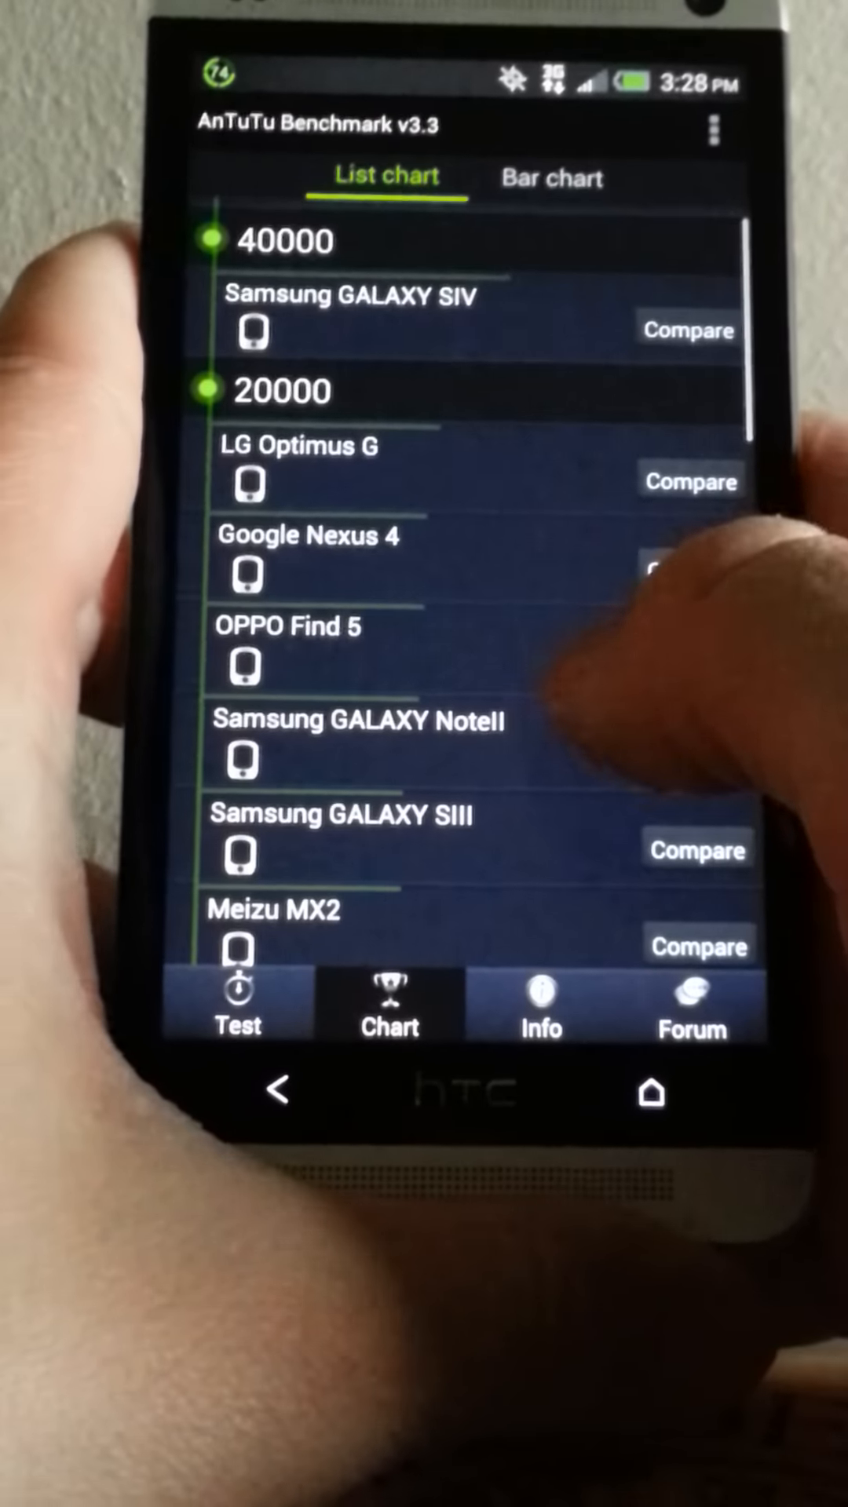
- View the bar chart ranking this device second behind Galaxy SIV, then return to the 23796 score
click(551, 179)
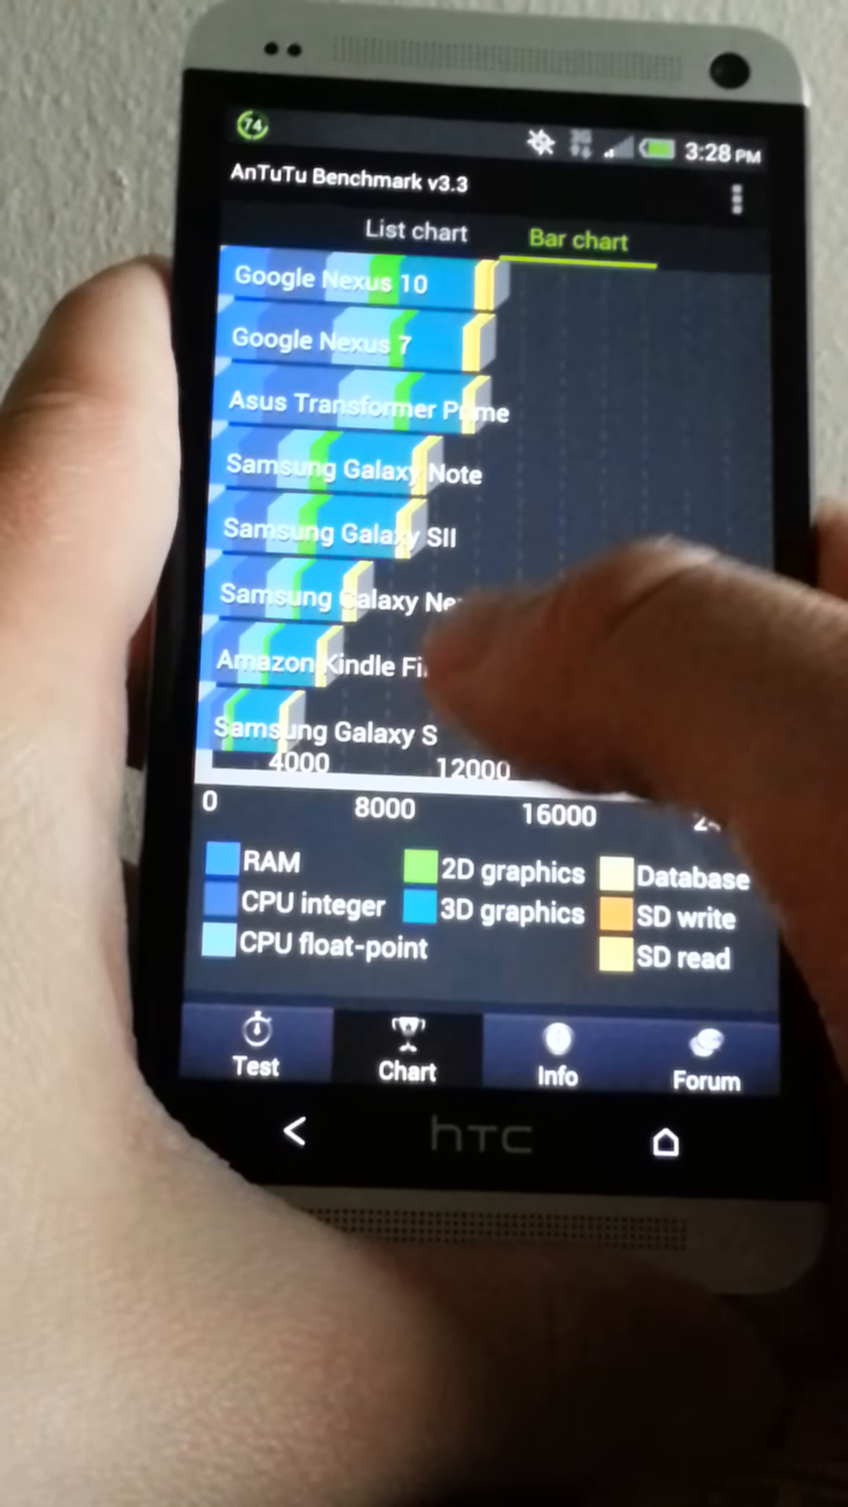
scroll(up, 3)
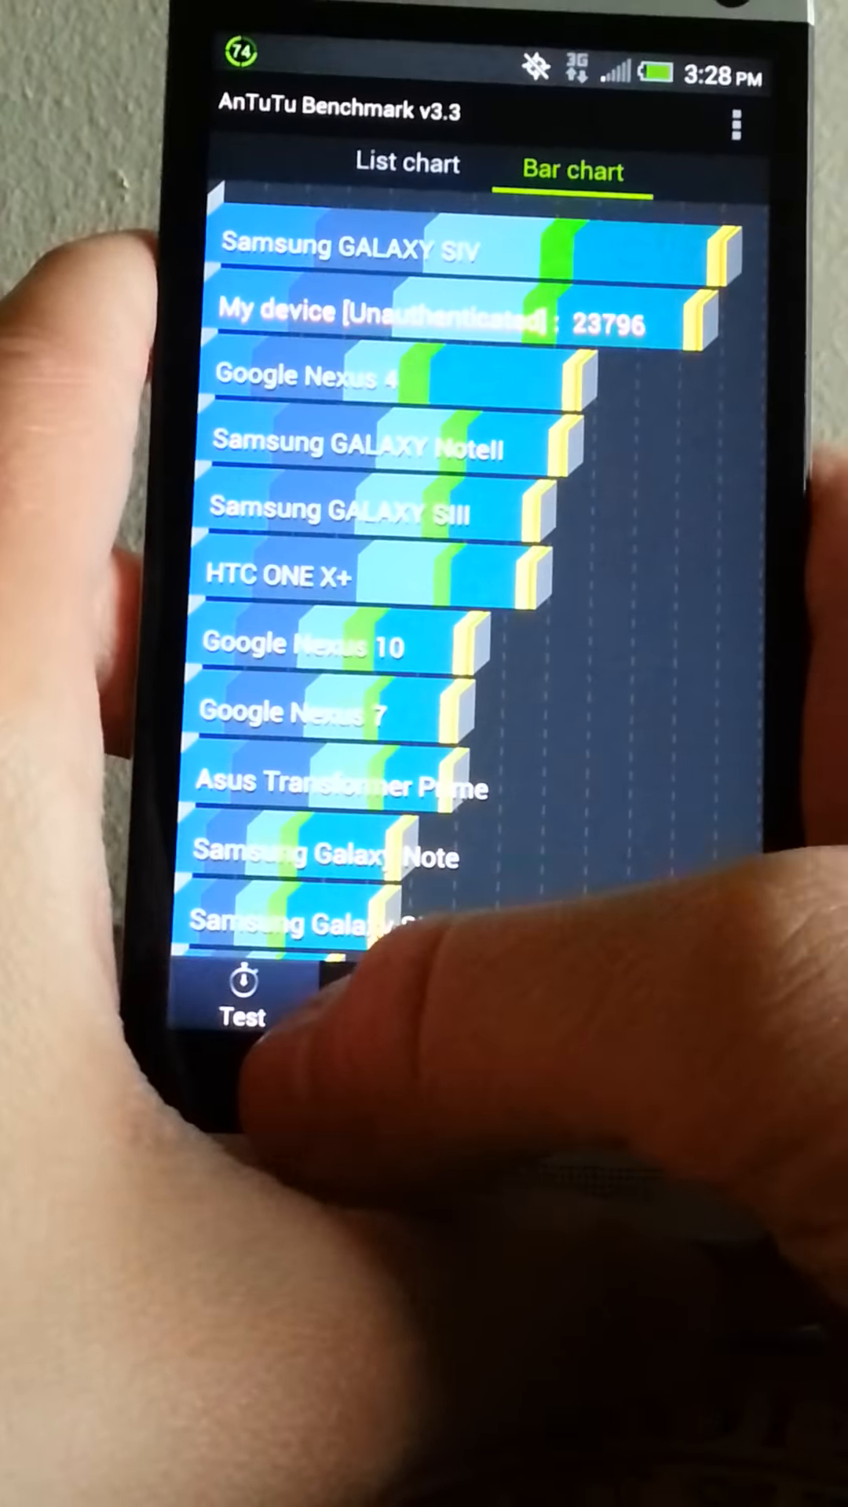
click(350, 154)
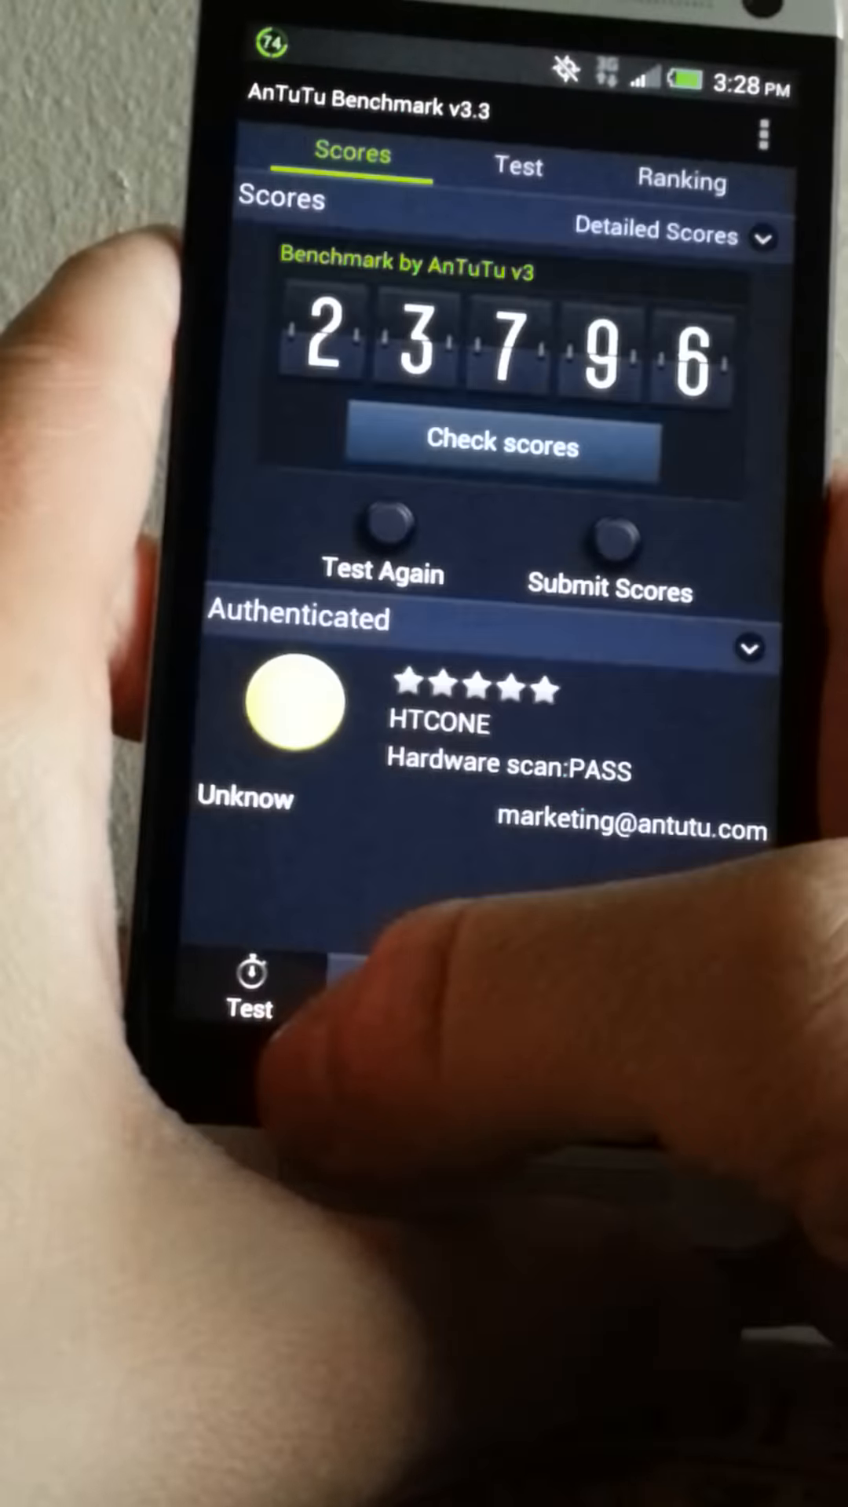